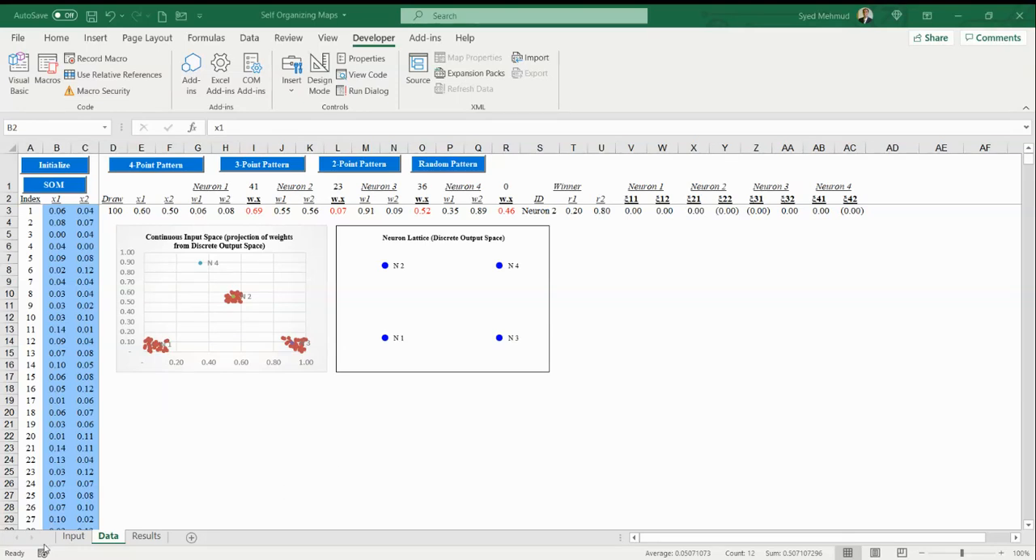
- Show the Input sheet and select the note citing the SOM algorithm source
left_click(72, 536)
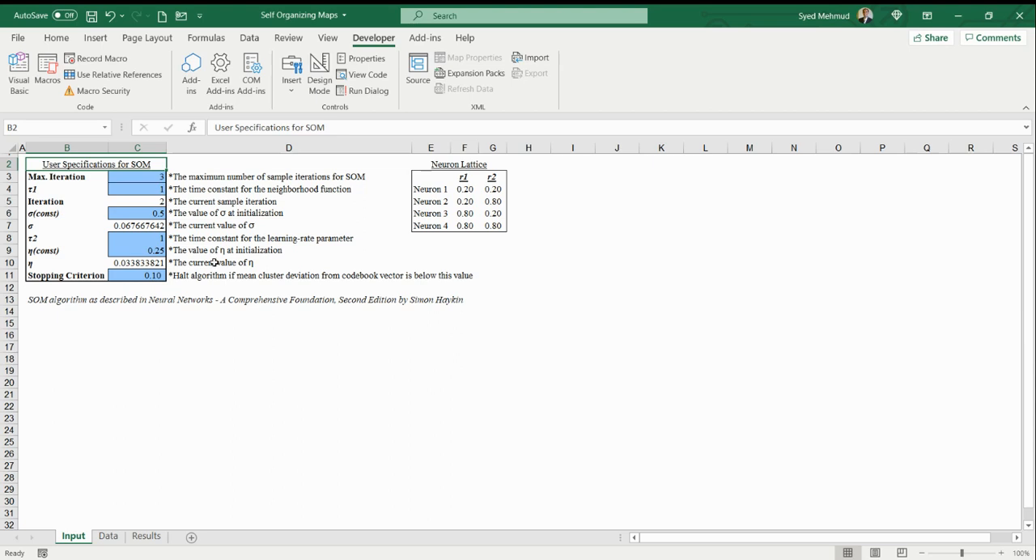
mouse_move(191, 344)
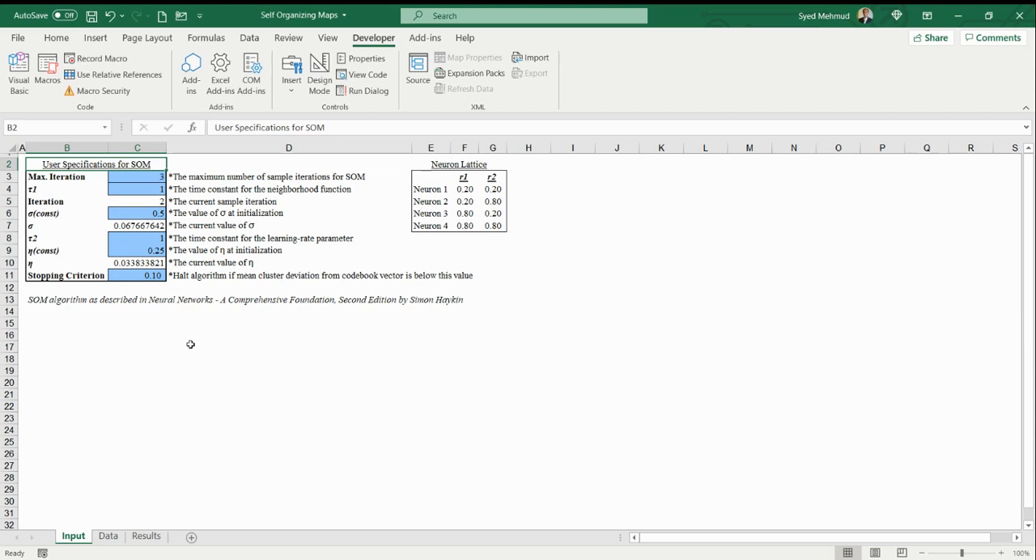
left_click(66, 300)
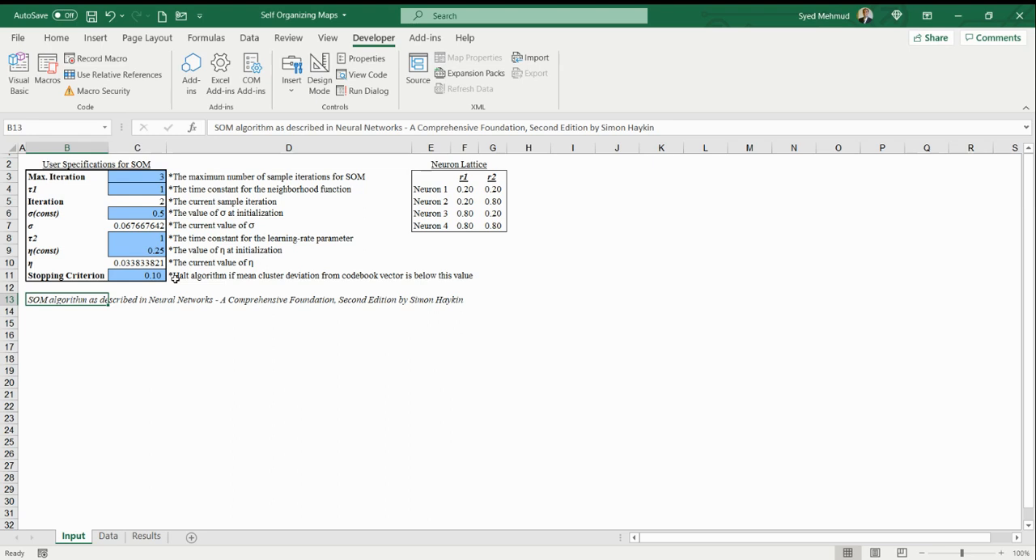
mouse_move(289, 341)
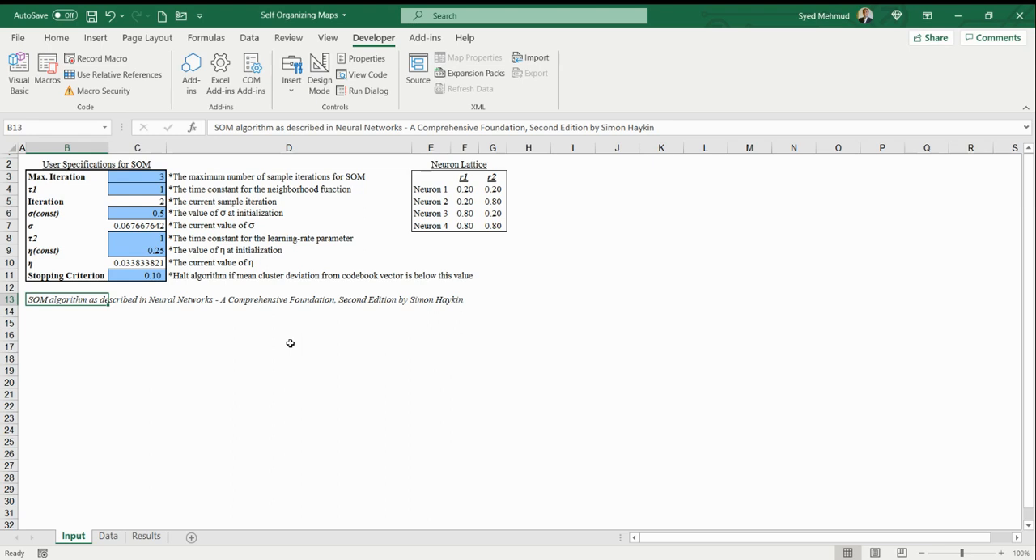
mouse_move(107, 536)
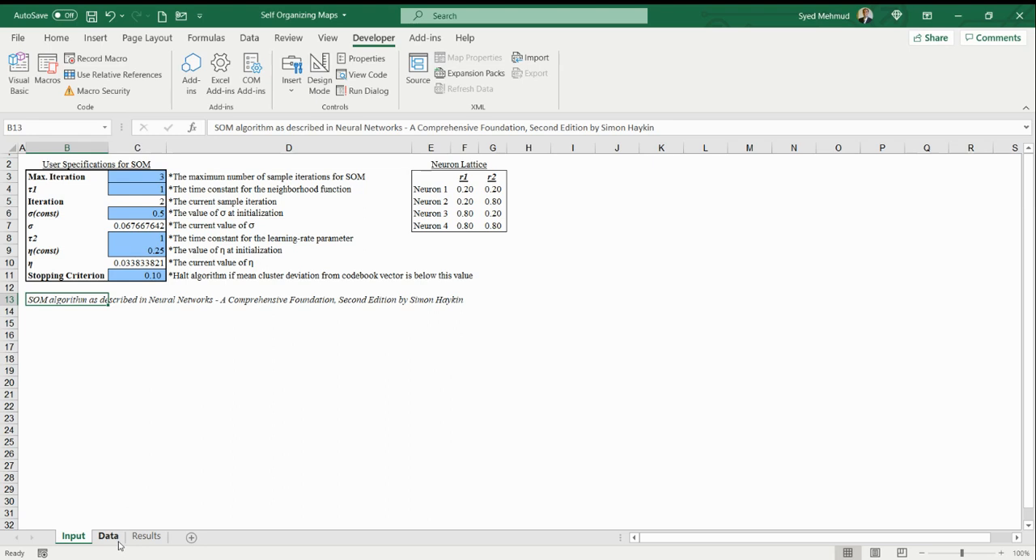
- Go back to the Data sheet and select within the x1/x2 input columns
left_click(107, 536)
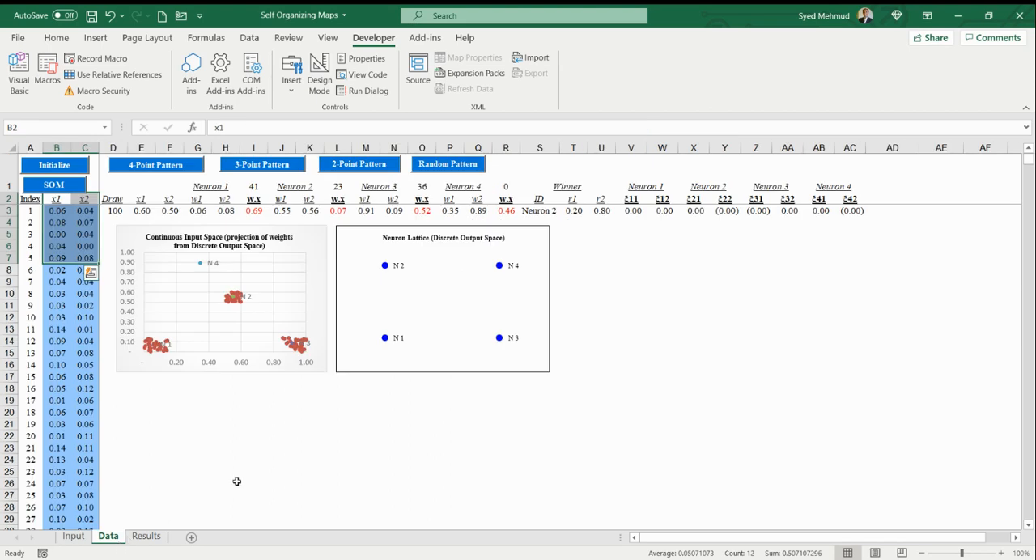
mouse_move(272, 444)
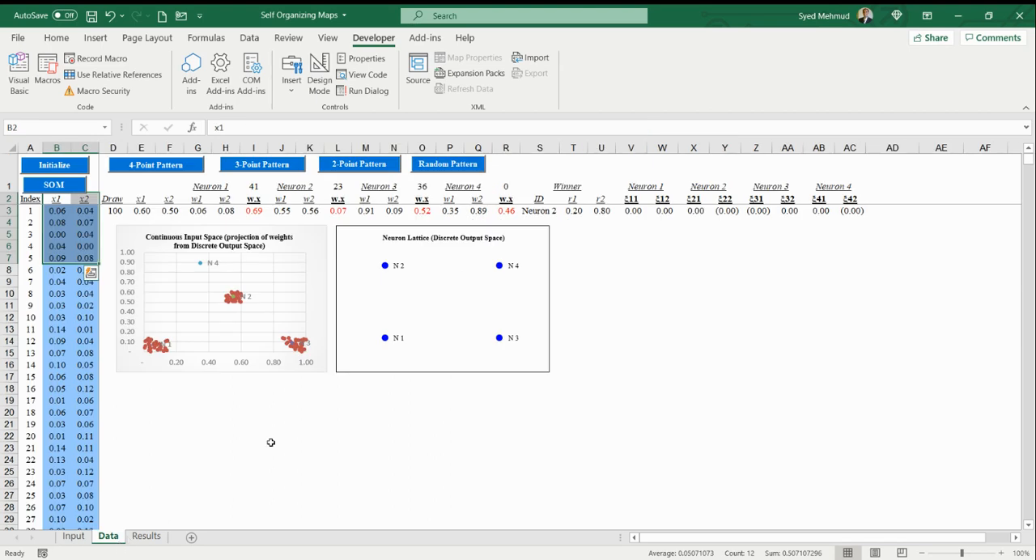
left_click(55, 280)
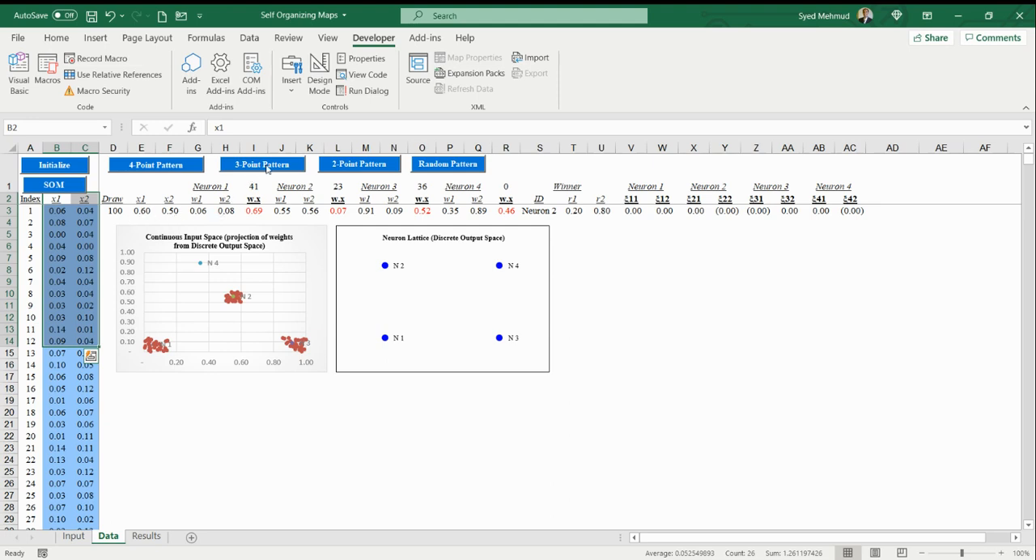
mouse_move(311, 366)
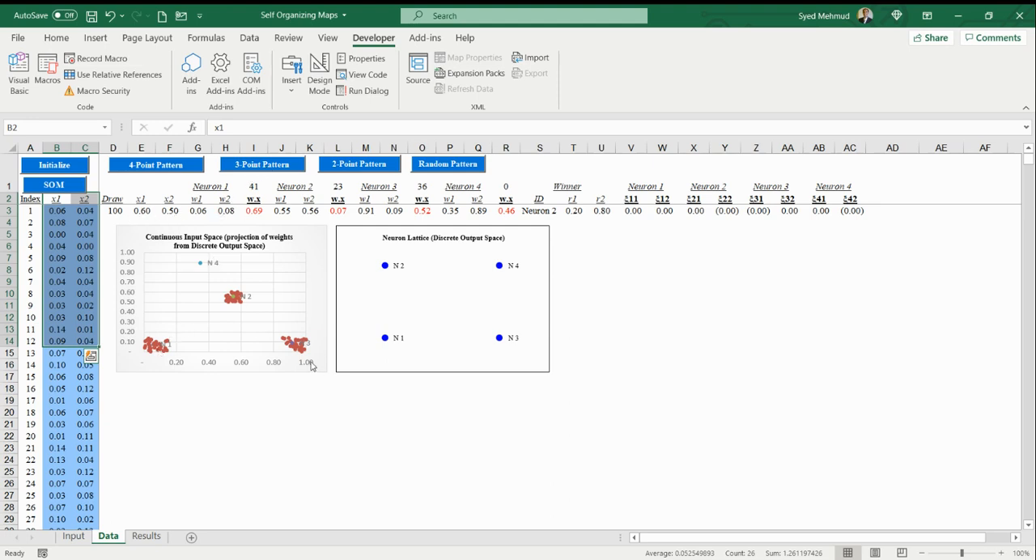
mouse_move(227, 321)
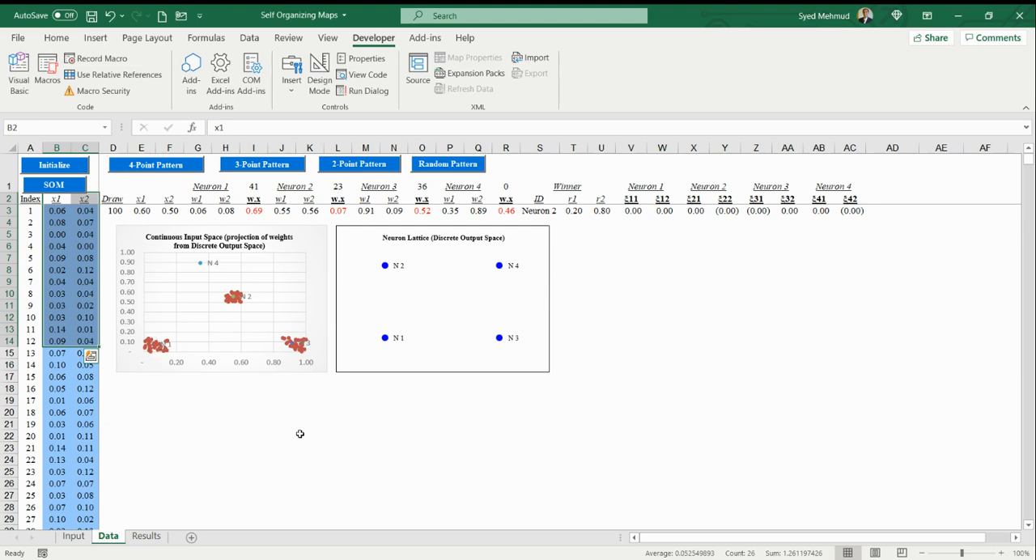
mouse_move(287, 426)
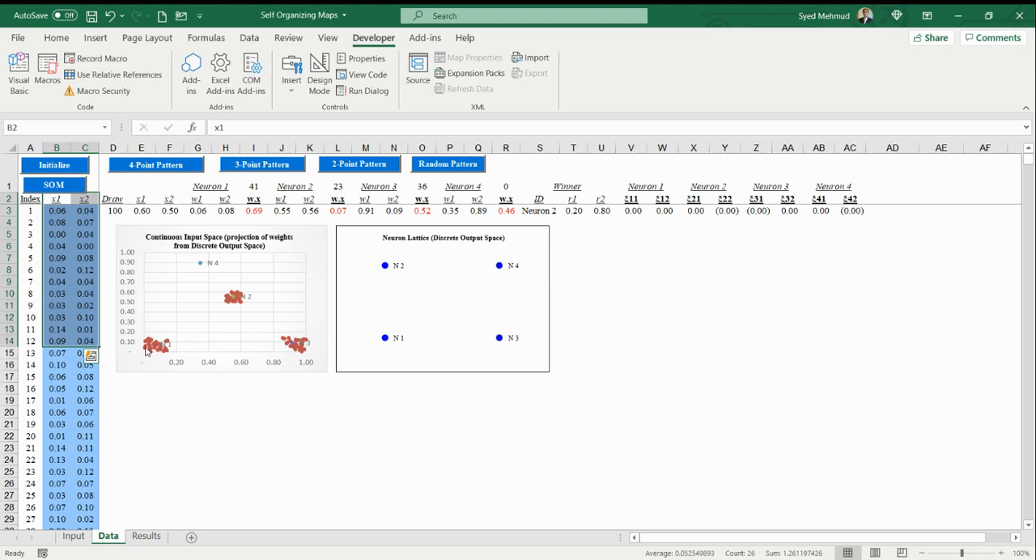
mouse_move(198, 359)
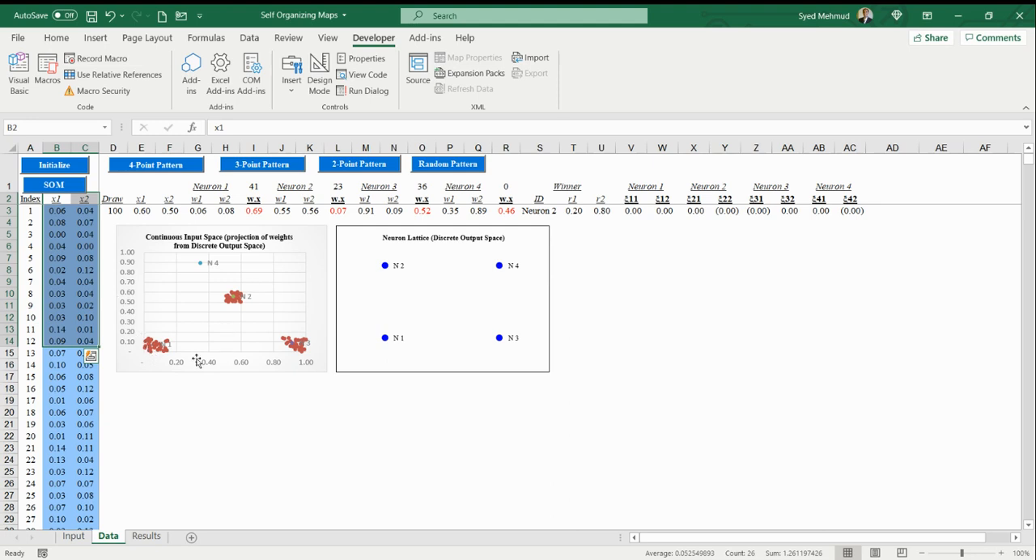
mouse_move(330, 373)
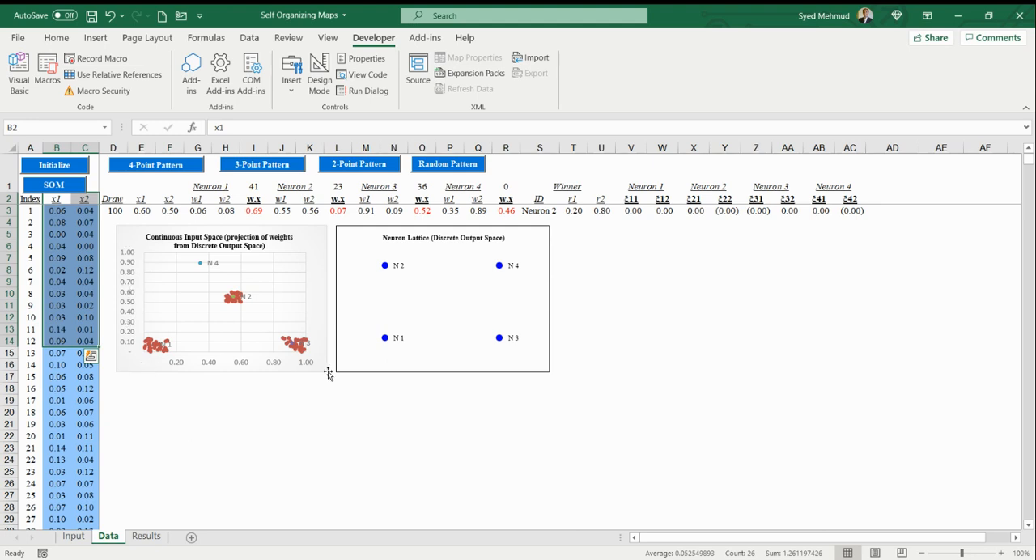
mouse_move(227, 362)
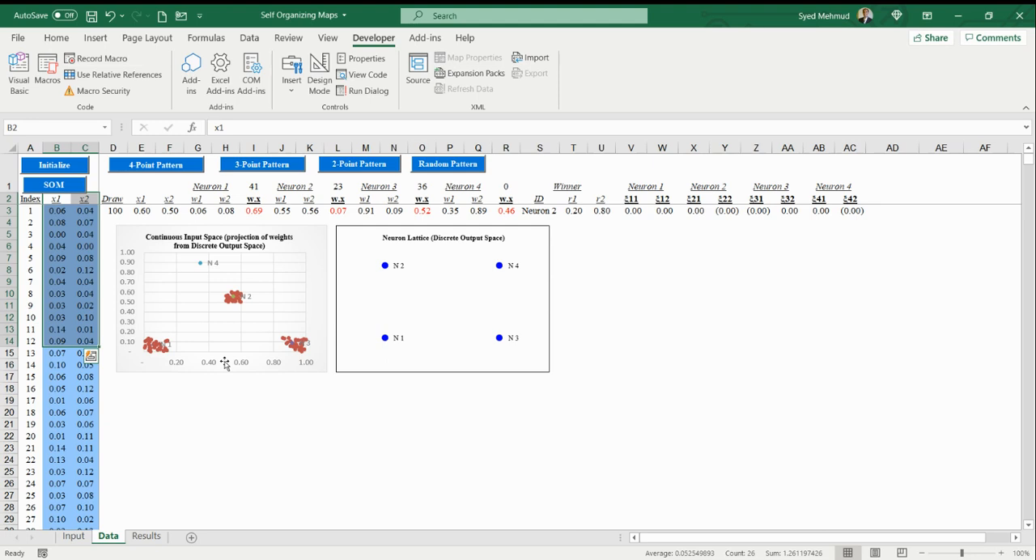
scroll("down", 3)
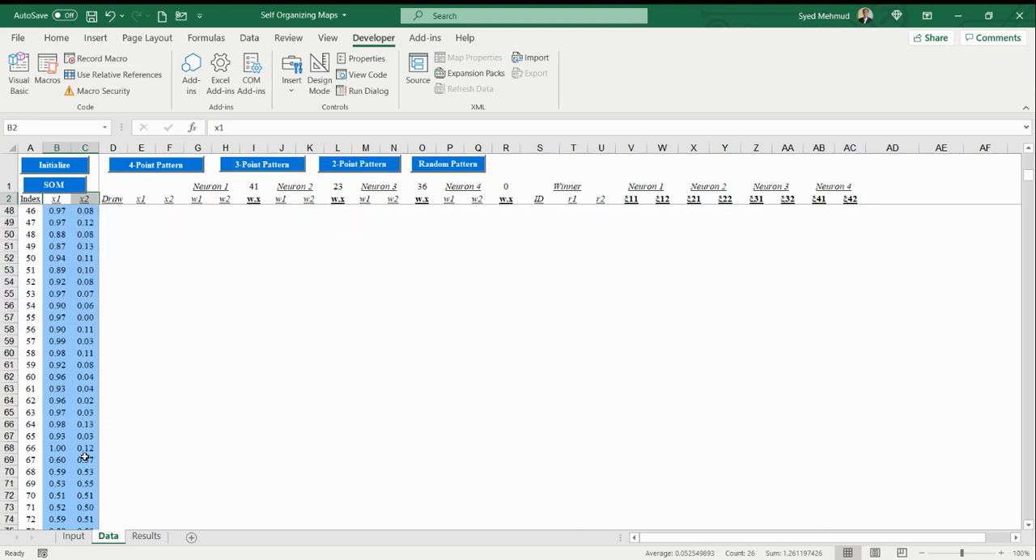
scroll("down", 3)
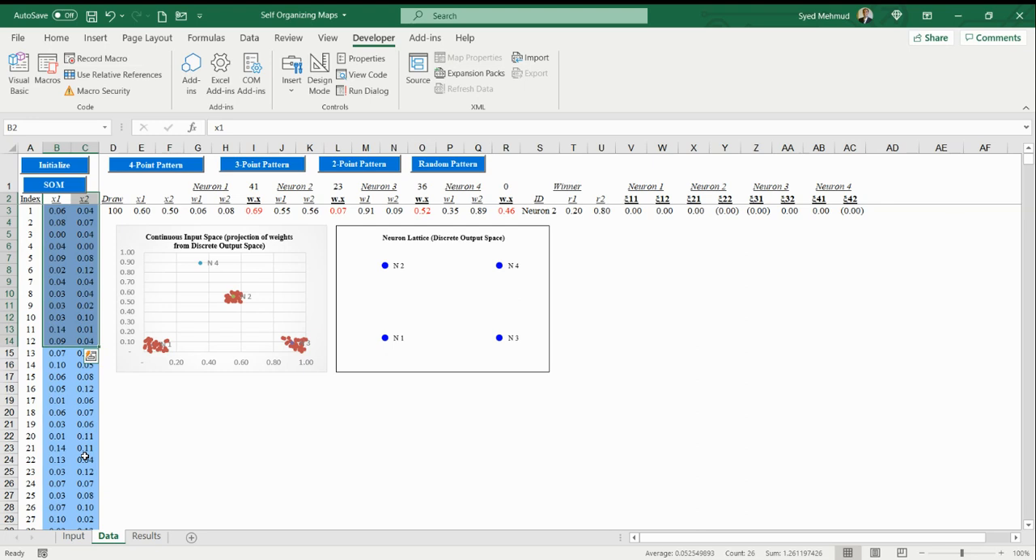
mouse_move(149, 431)
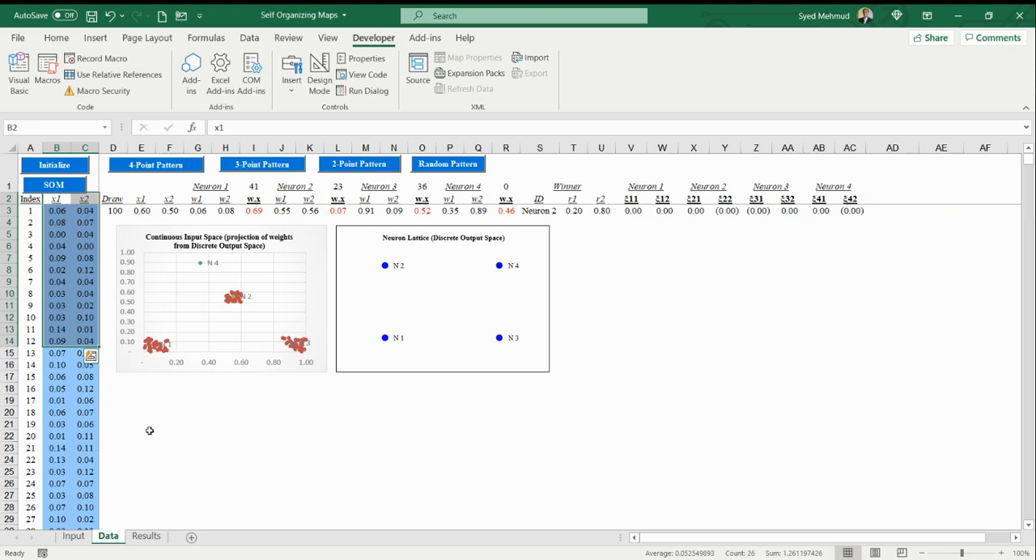
mouse_move(241, 358)
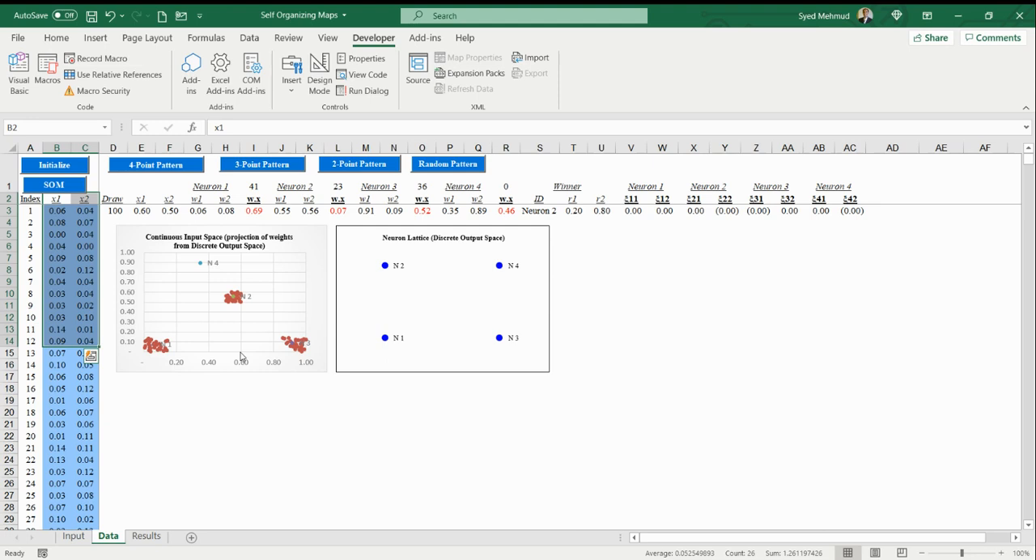
mouse_move(269, 413)
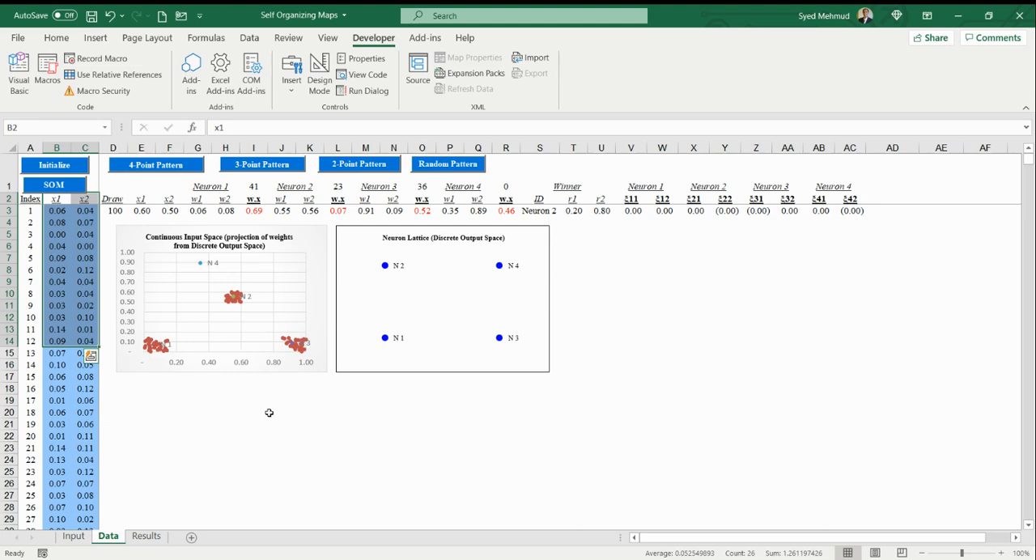
mouse_move(156, 353)
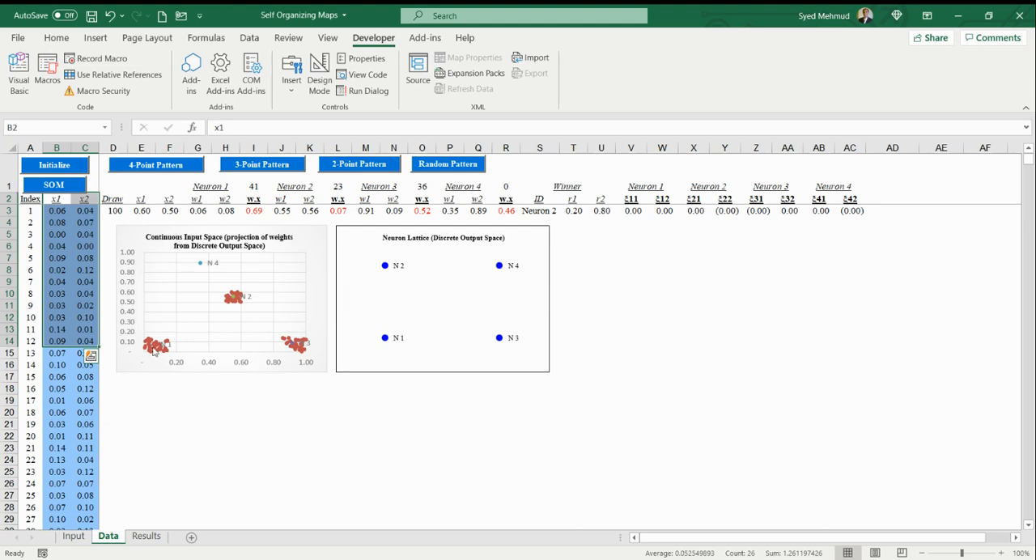
mouse_move(263, 298)
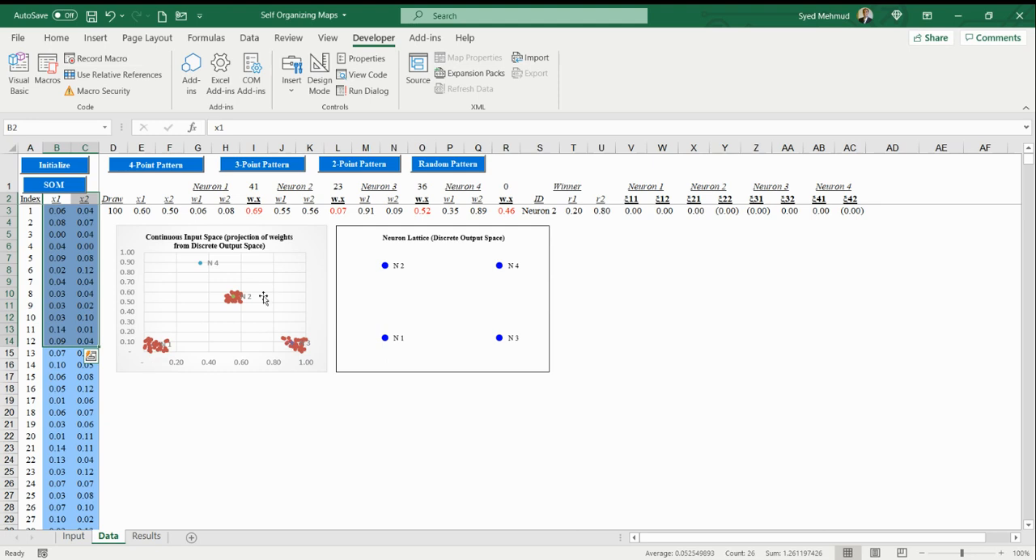
mouse_move(285, 362)
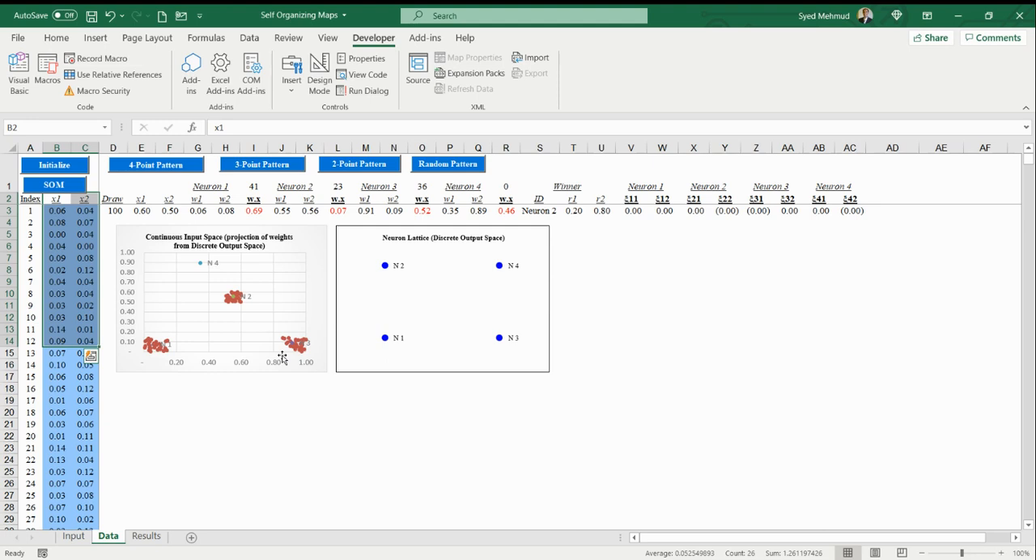
mouse_move(155, 388)
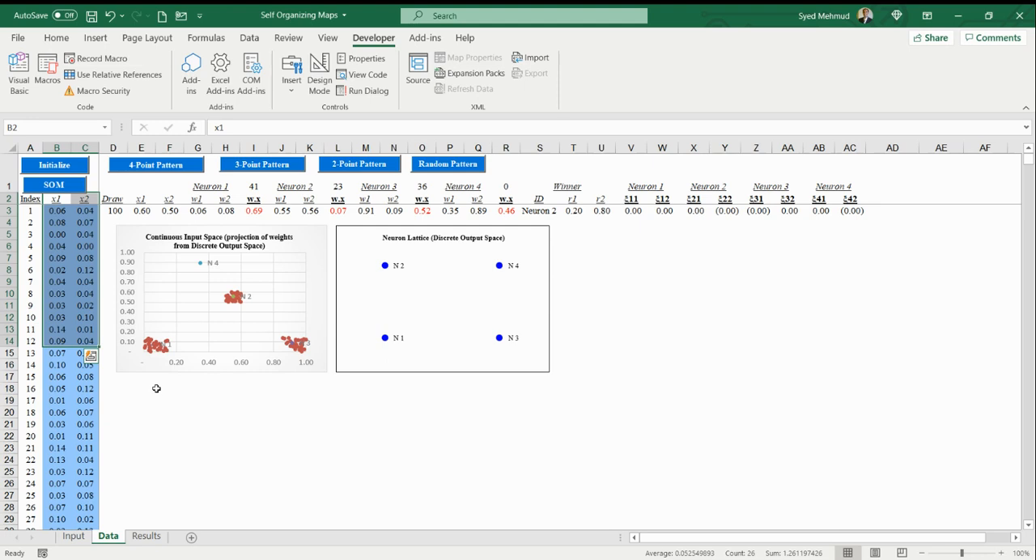
mouse_move(305, 369)
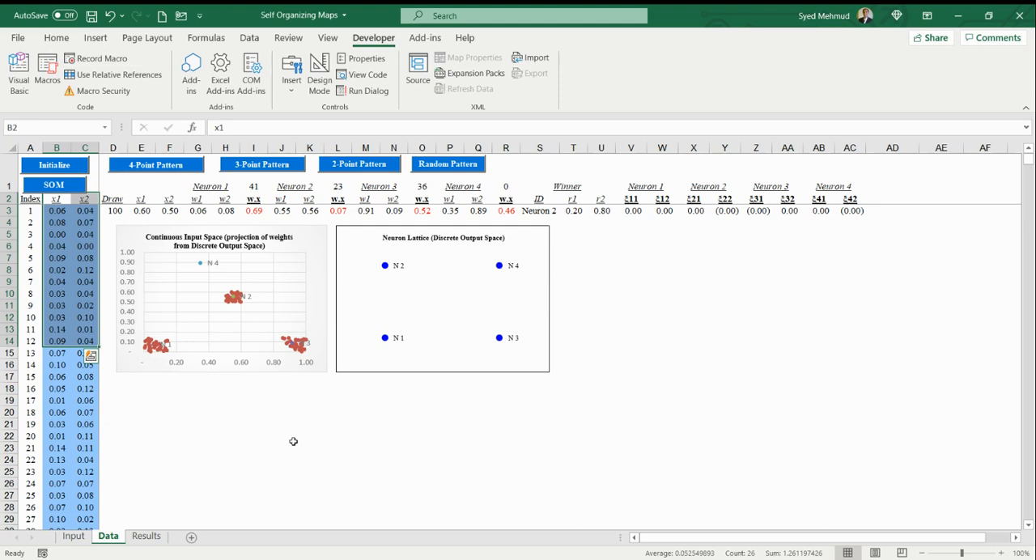
mouse_move(319, 411)
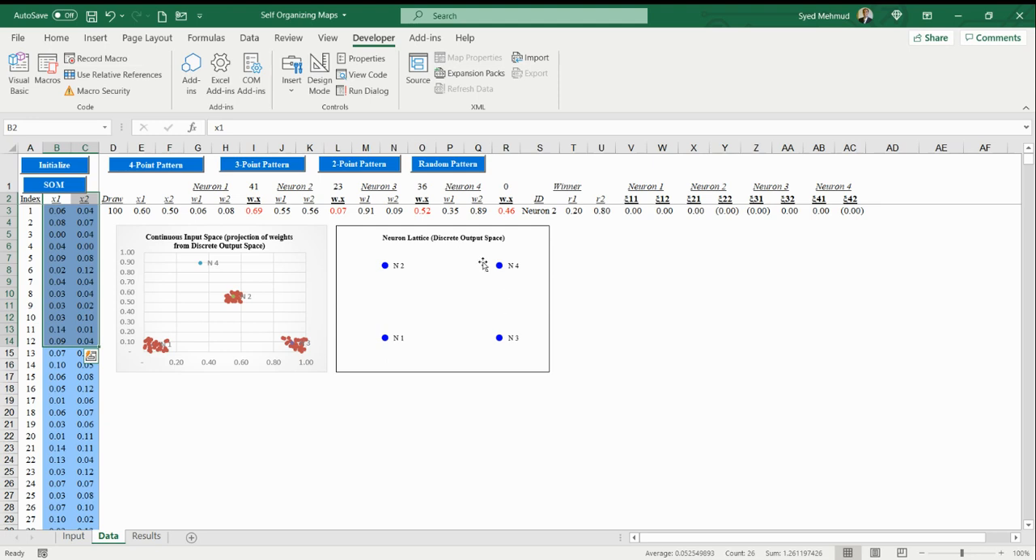
- Revisit the Input sheet's neuron lattice table, selecting the x2 heading and a coordinate cell
left_click(73, 536)
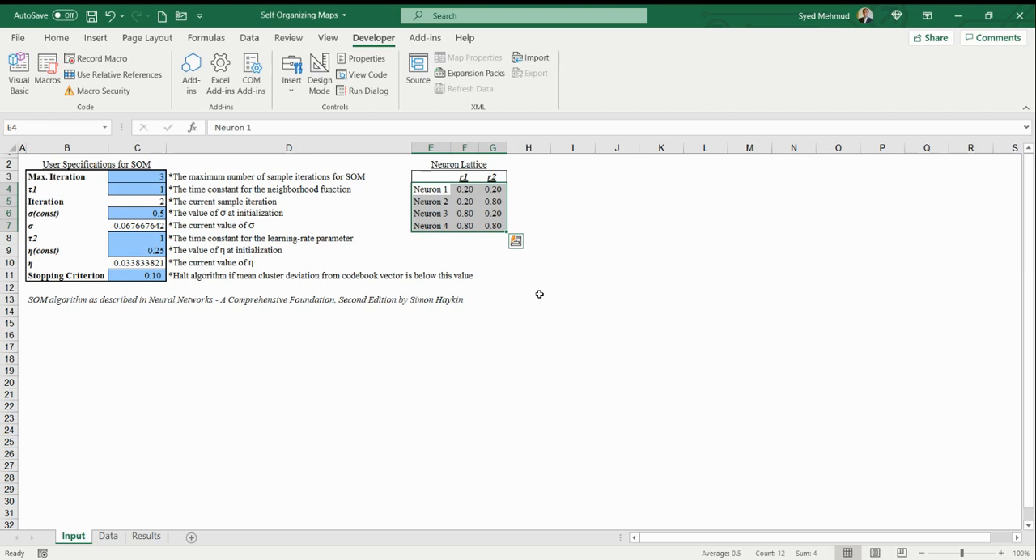
left_click(492, 177)
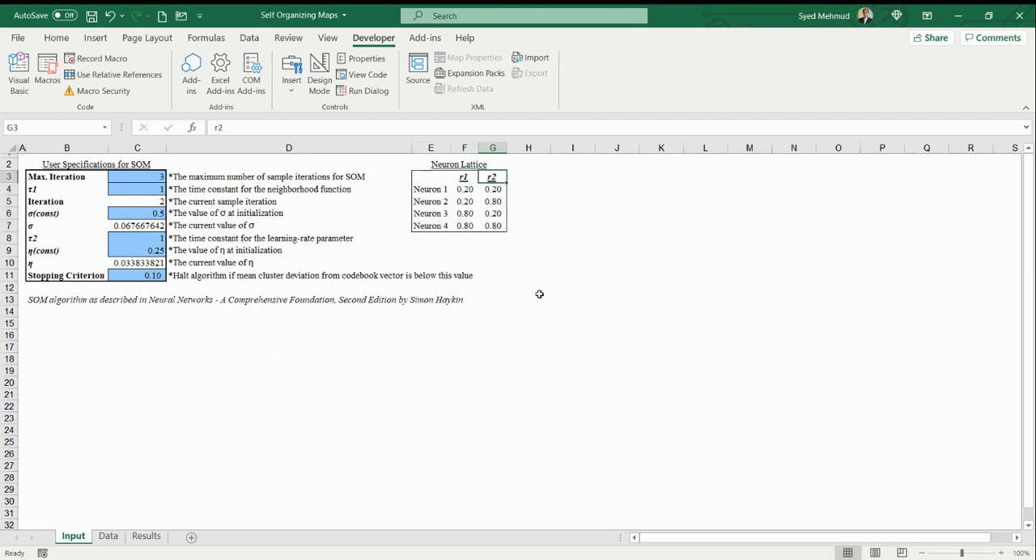
left_click(463, 188)
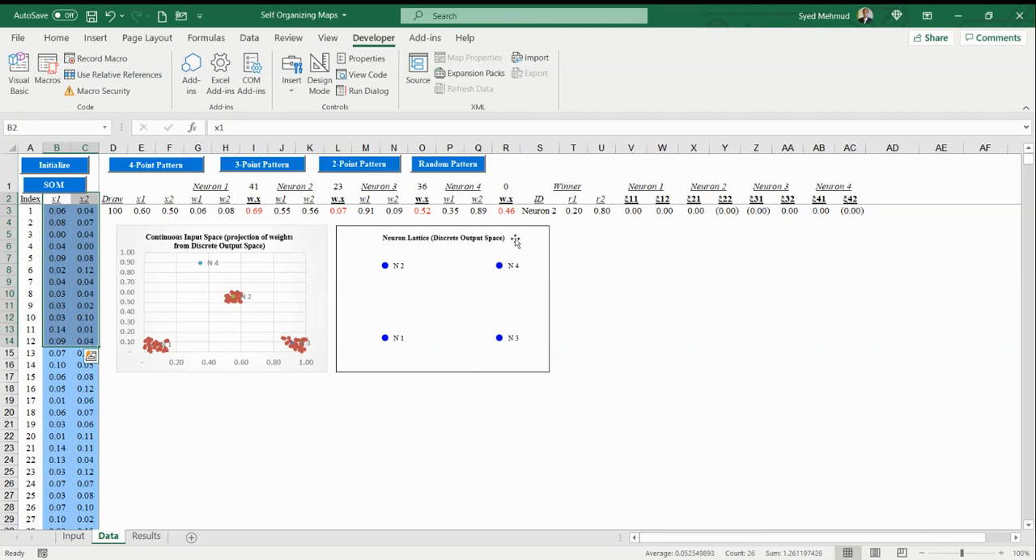
mouse_move(482, 249)
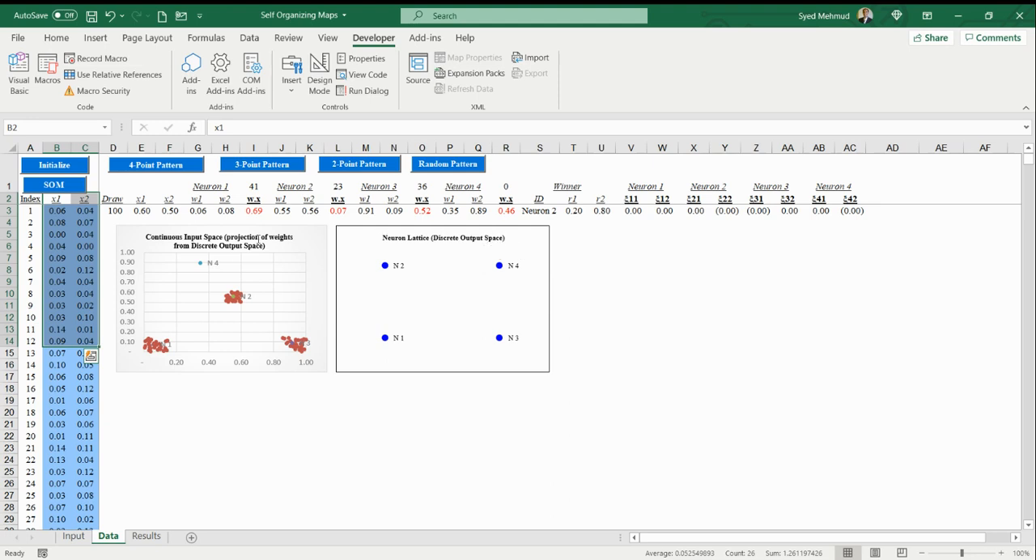
mouse_move(217, 280)
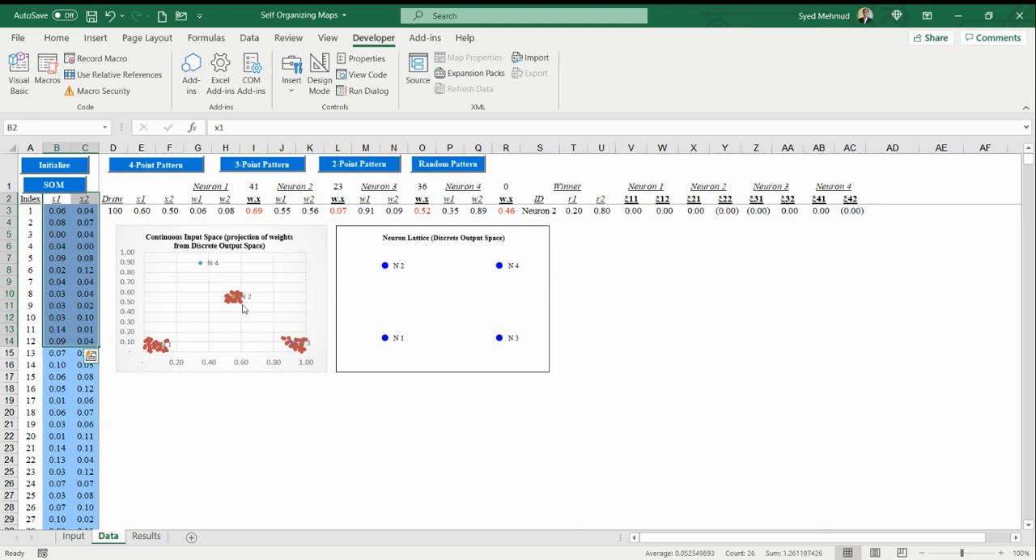
mouse_move(319, 293)
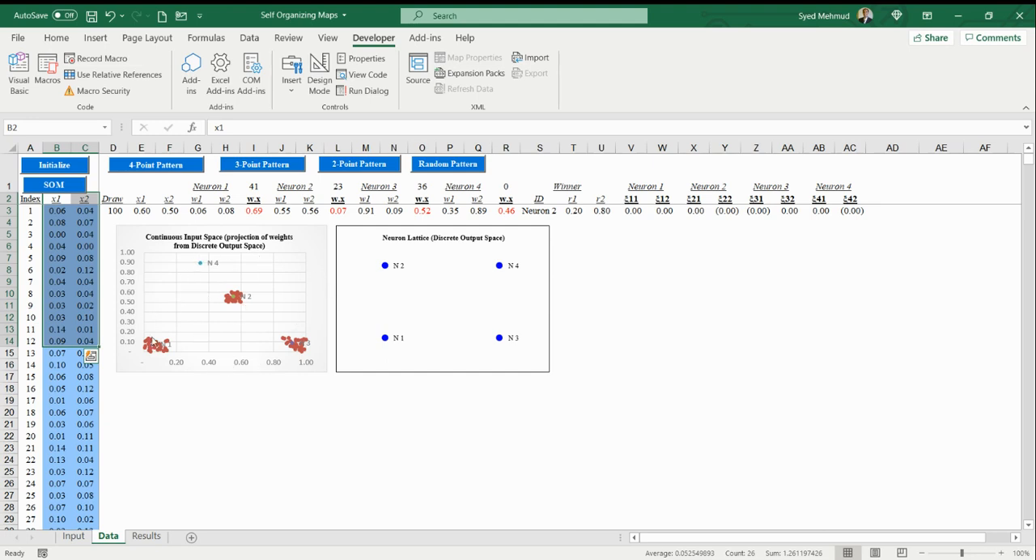
mouse_move(275, 346)
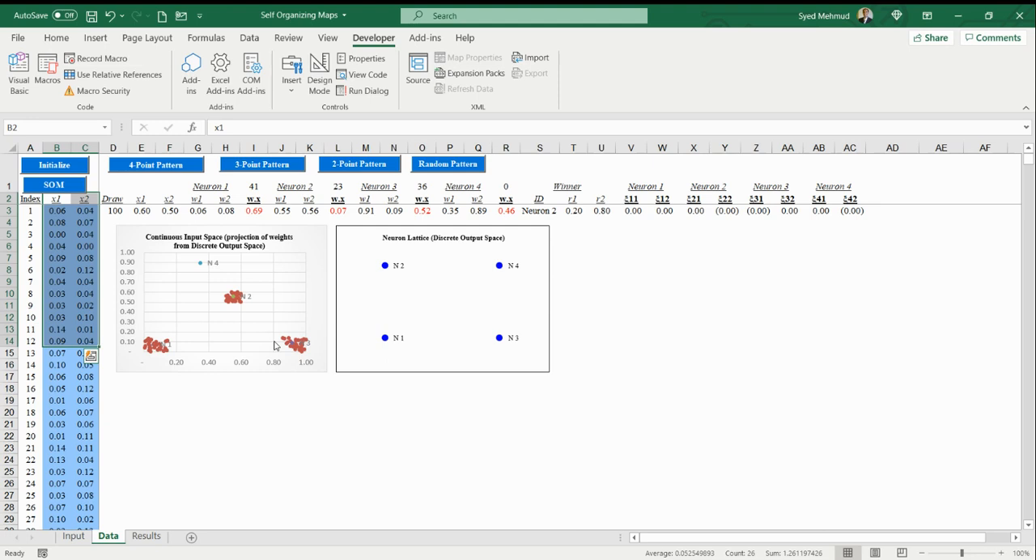
mouse_move(243, 209)
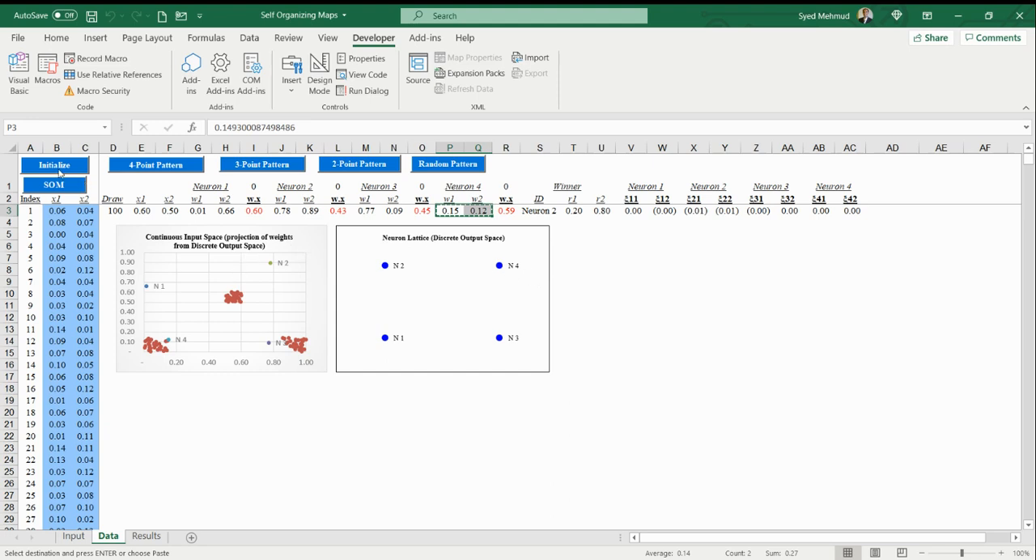
- Initialize the four neurons with a new set of random starting weights
left_click(55, 165)
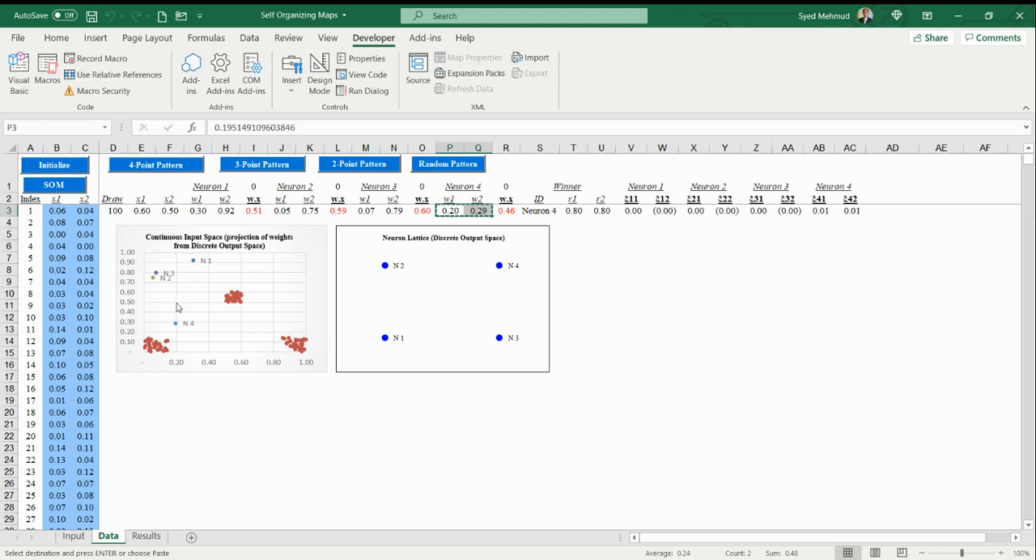
mouse_move(266, 348)
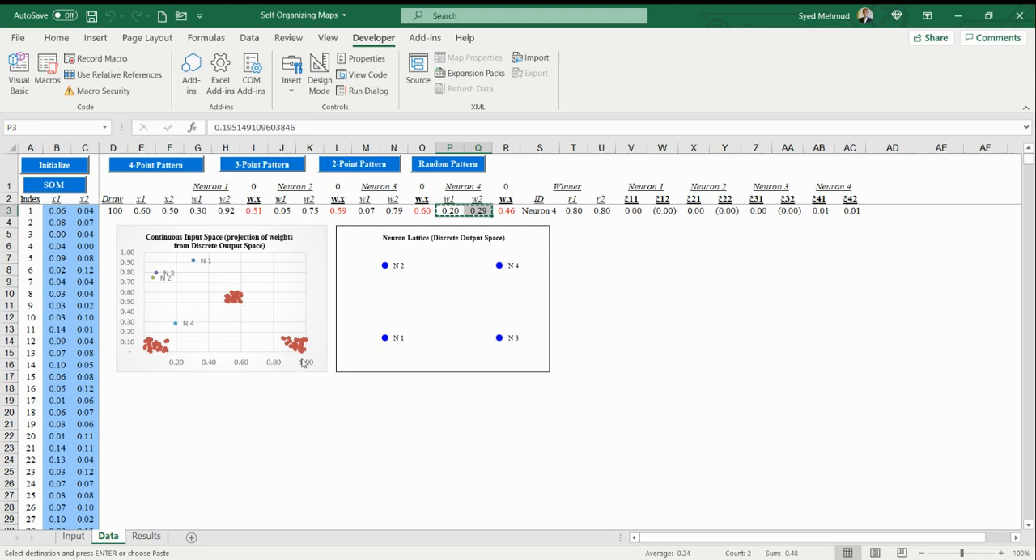
mouse_move(177, 342)
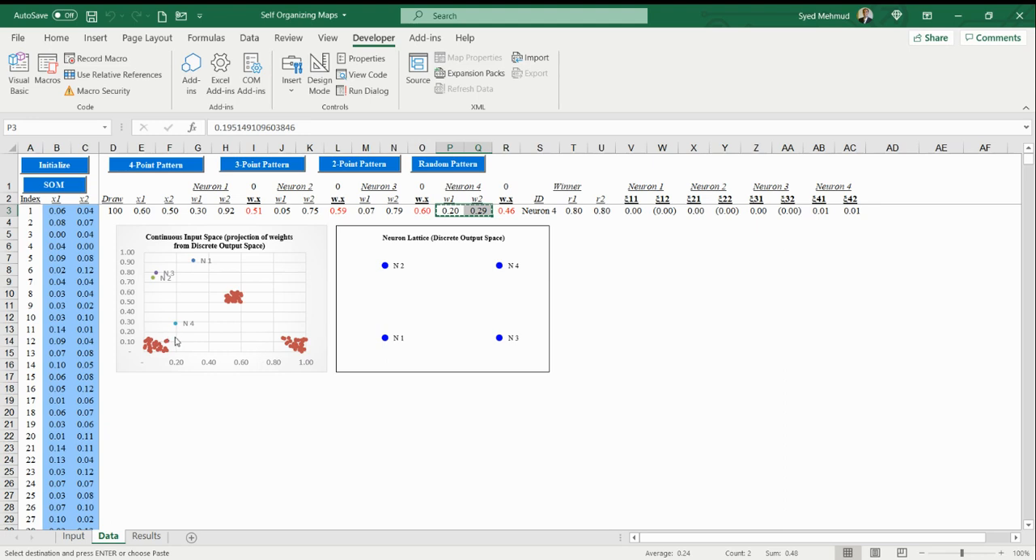
mouse_move(509, 350)
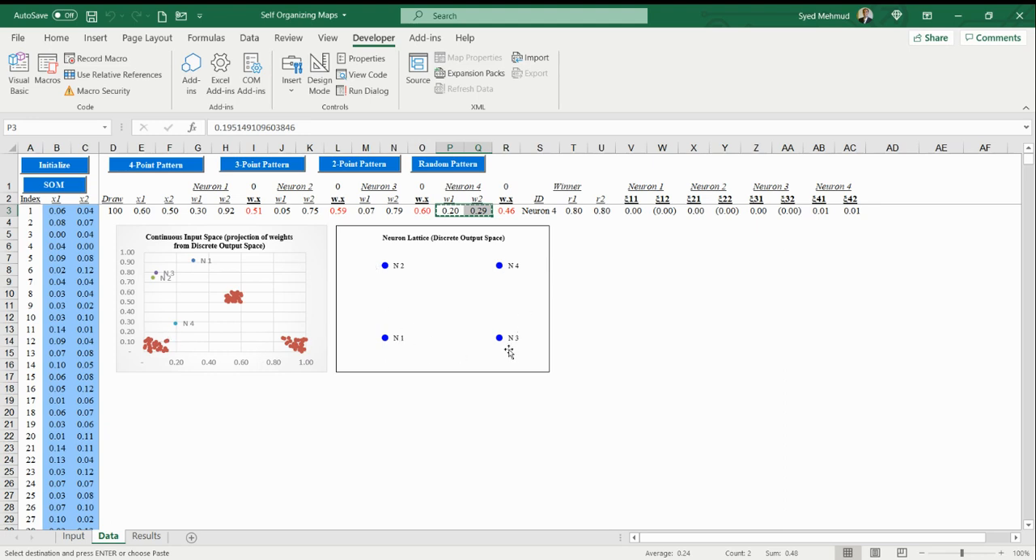
mouse_move(369, 246)
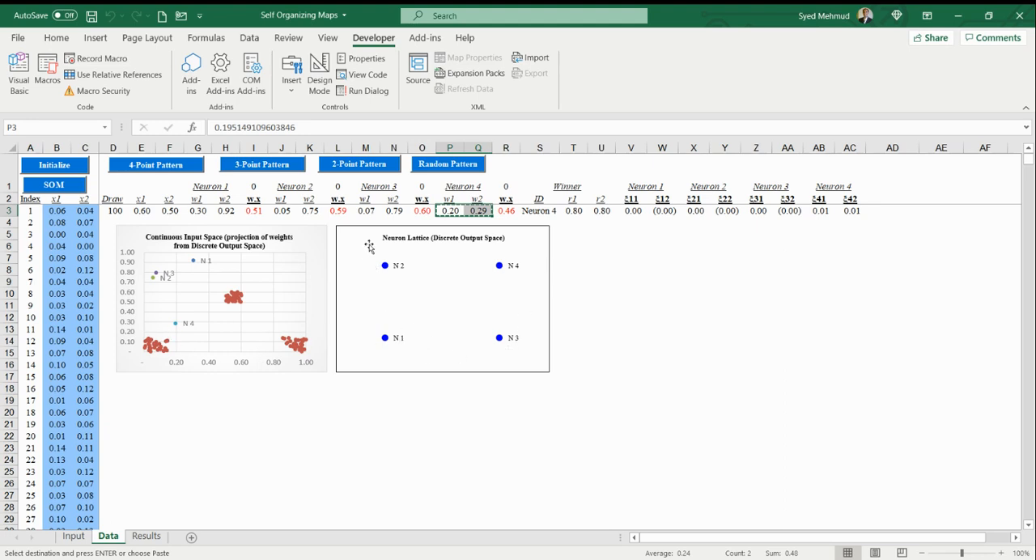
mouse_move(179, 331)
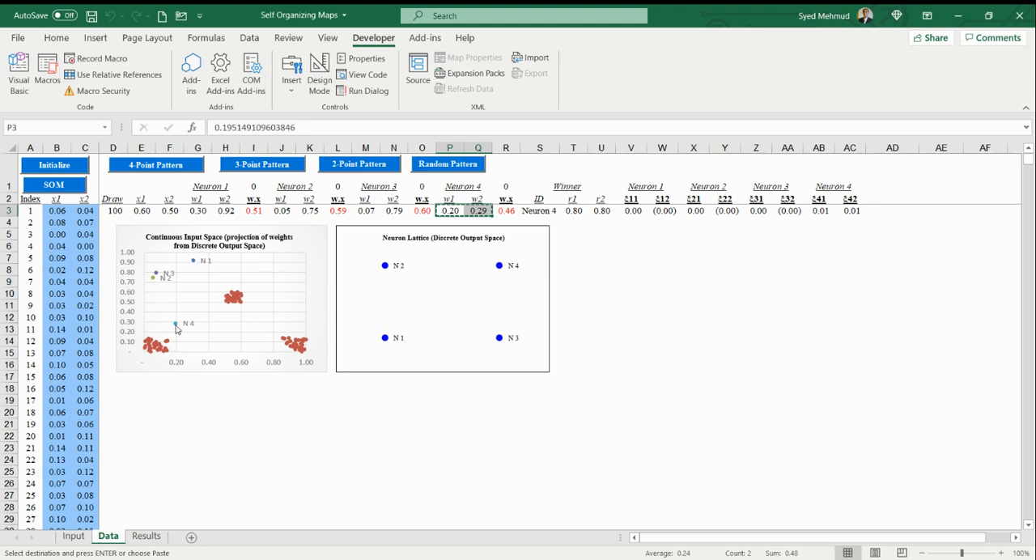
mouse_move(349, 308)
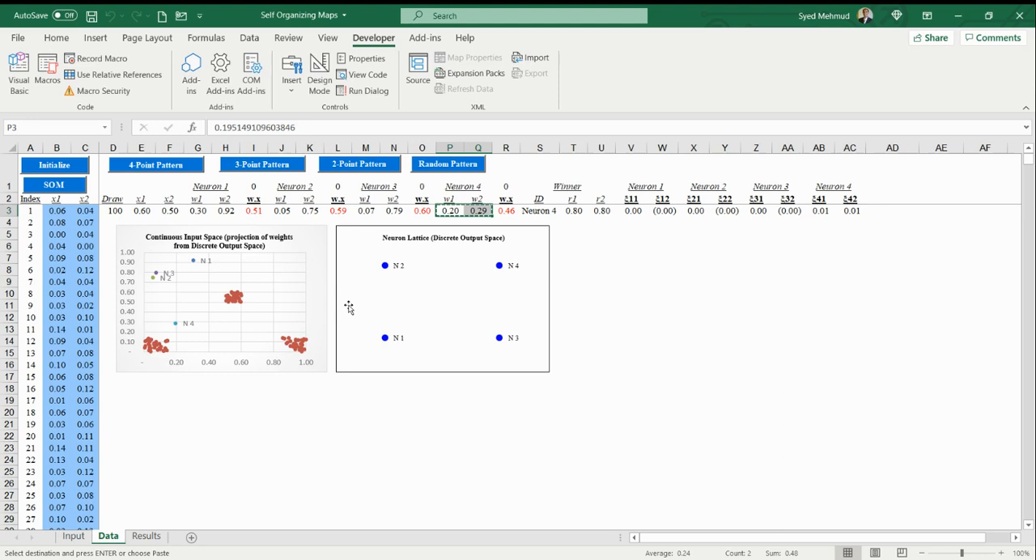
mouse_move(185, 338)
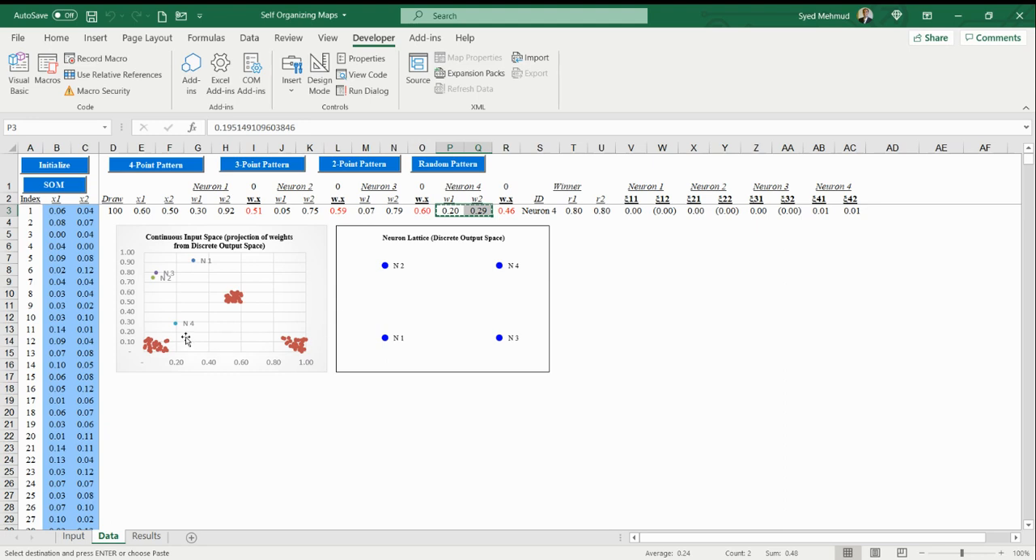
mouse_move(154, 363)
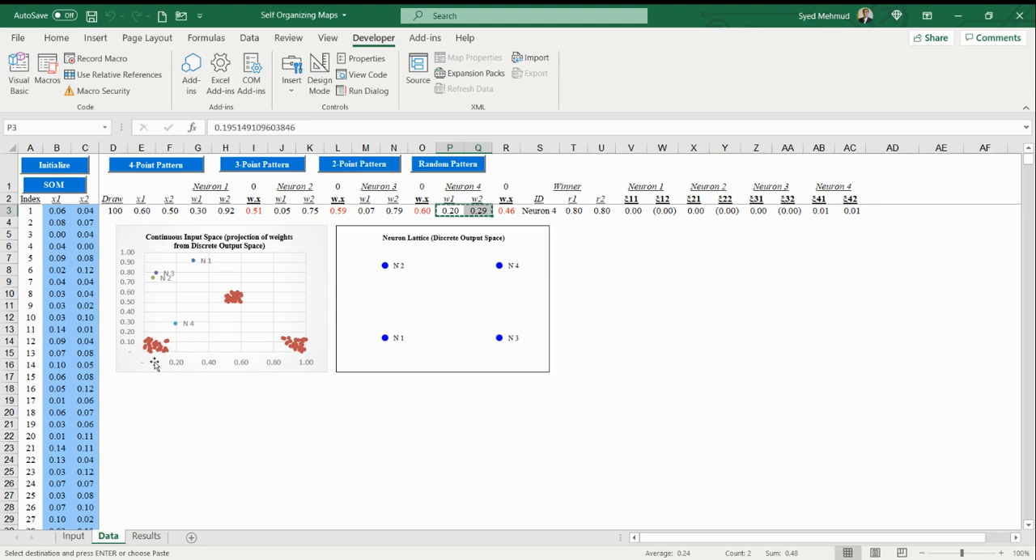
mouse_move(158, 337)
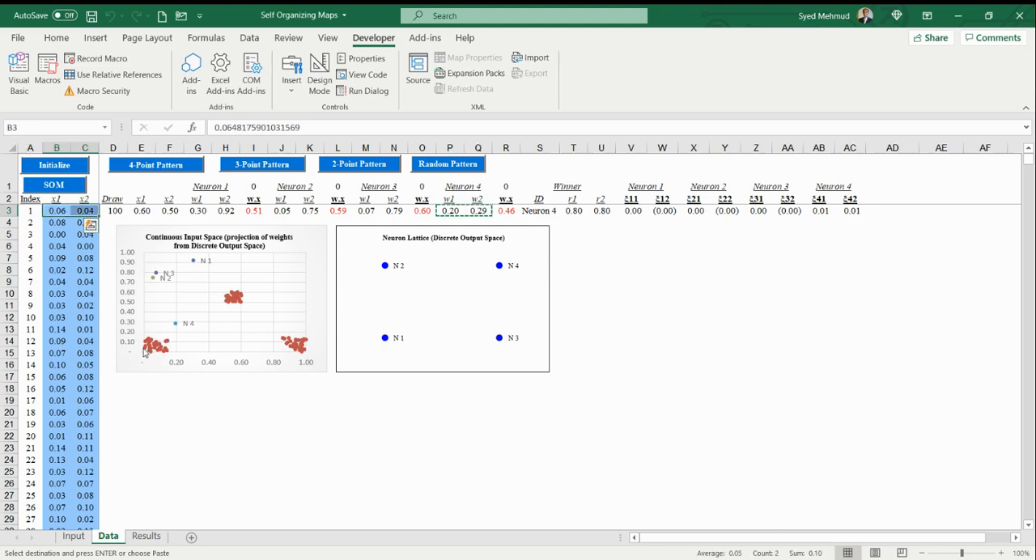
mouse_move(154, 366)
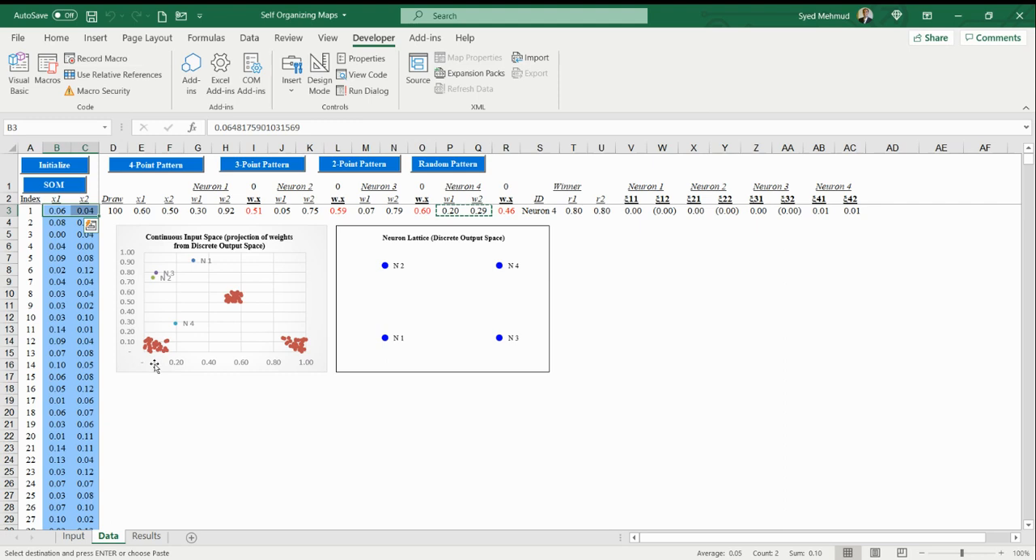
mouse_move(178, 329)
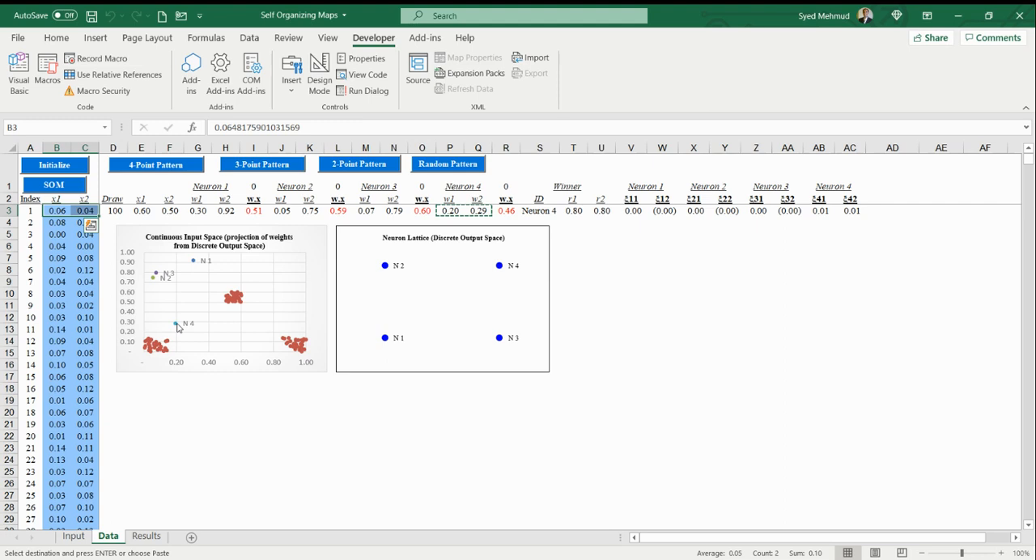
mouse_move(476, 350)
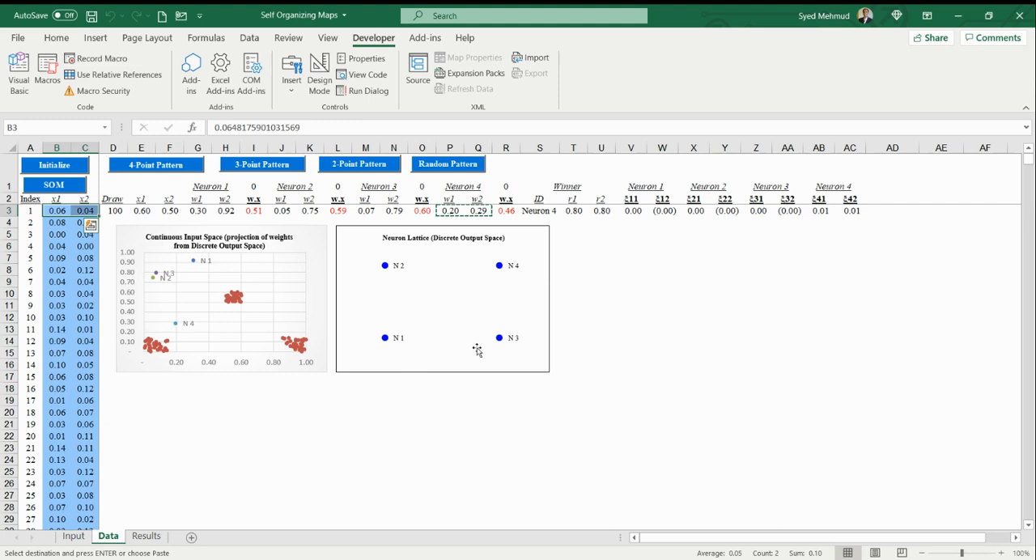
mouse_move(285, 298)
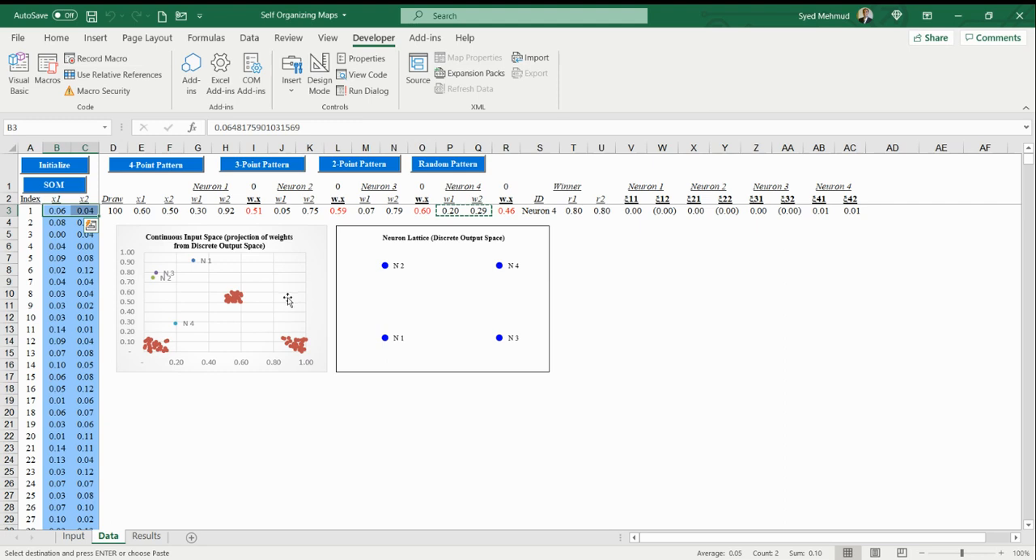
mouse_move(465, 287)
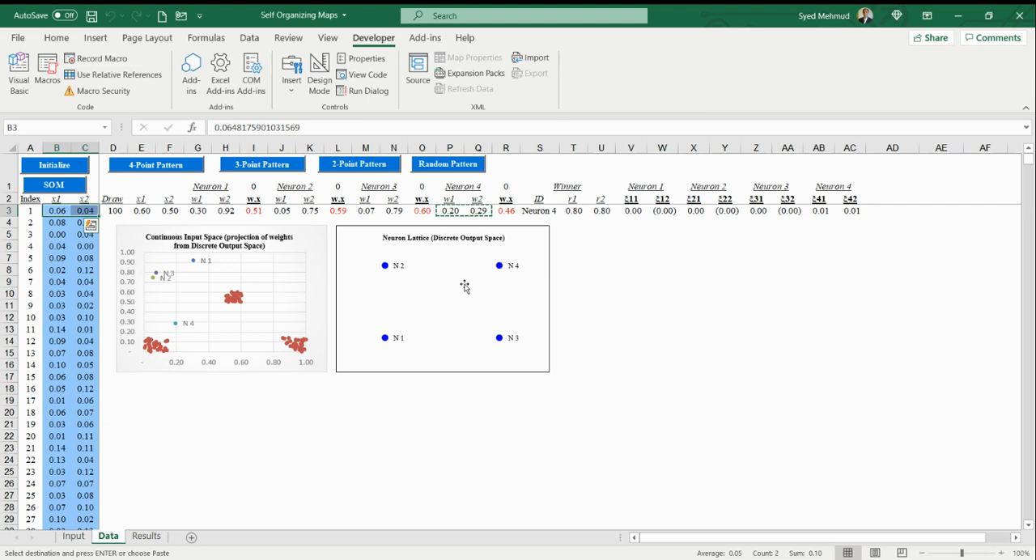
mouse_move(195, 290)
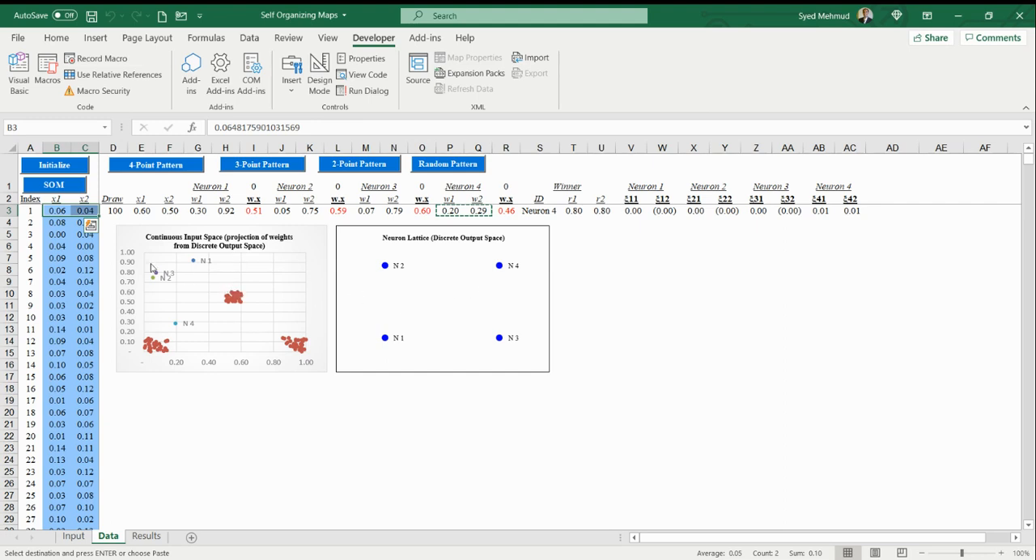
mouse_move(459, 293)
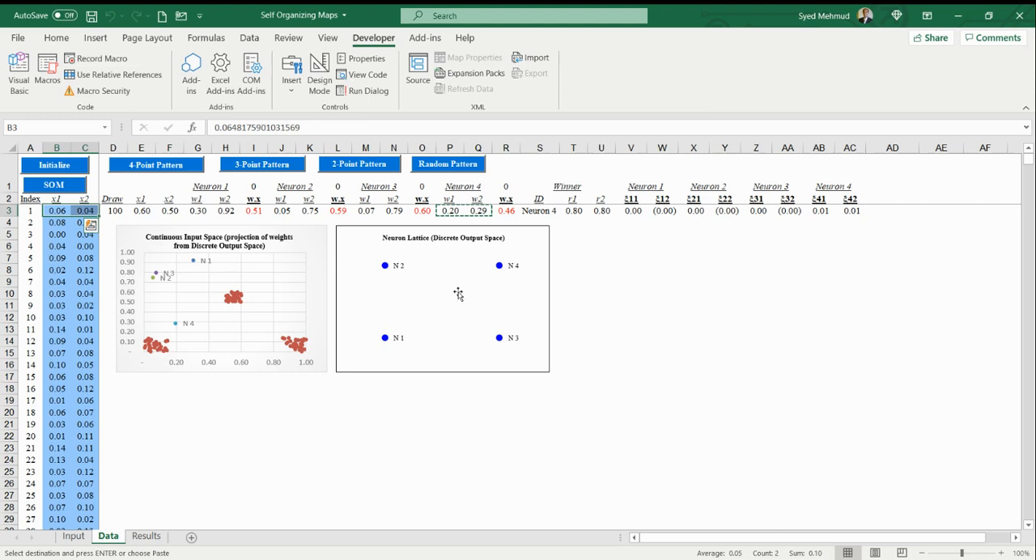
mouse_move(454, 280)
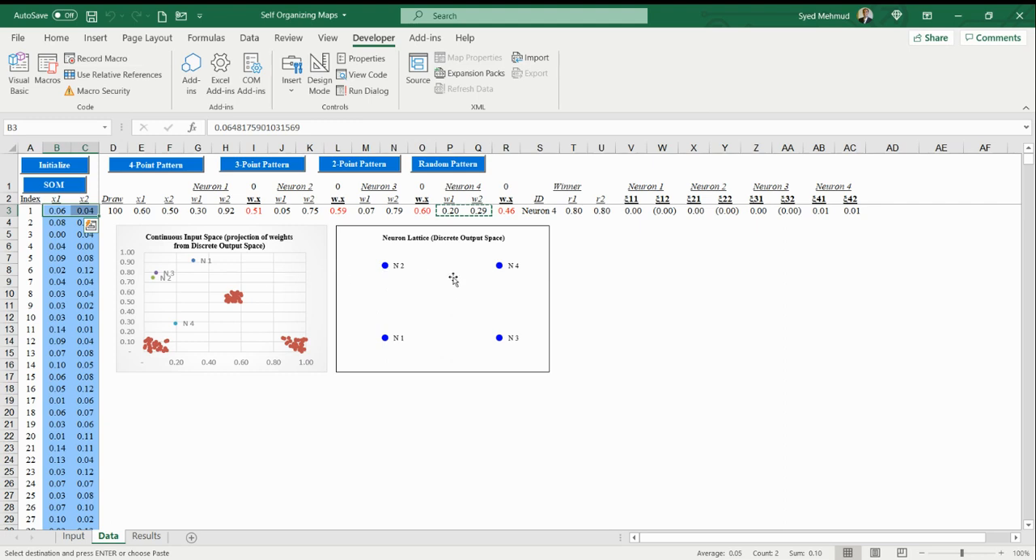
mouse_move(236, 279)
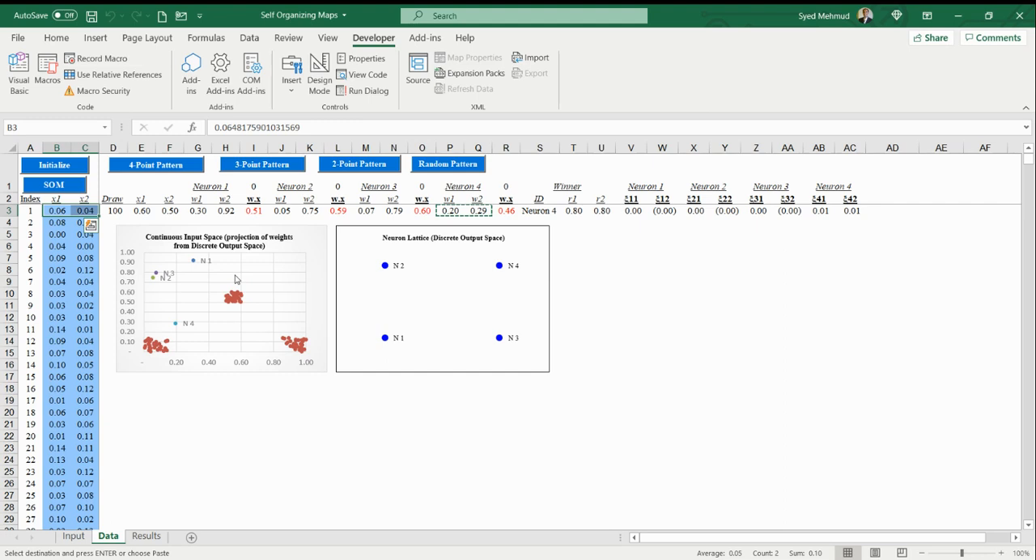
mouse_move(401, 297)
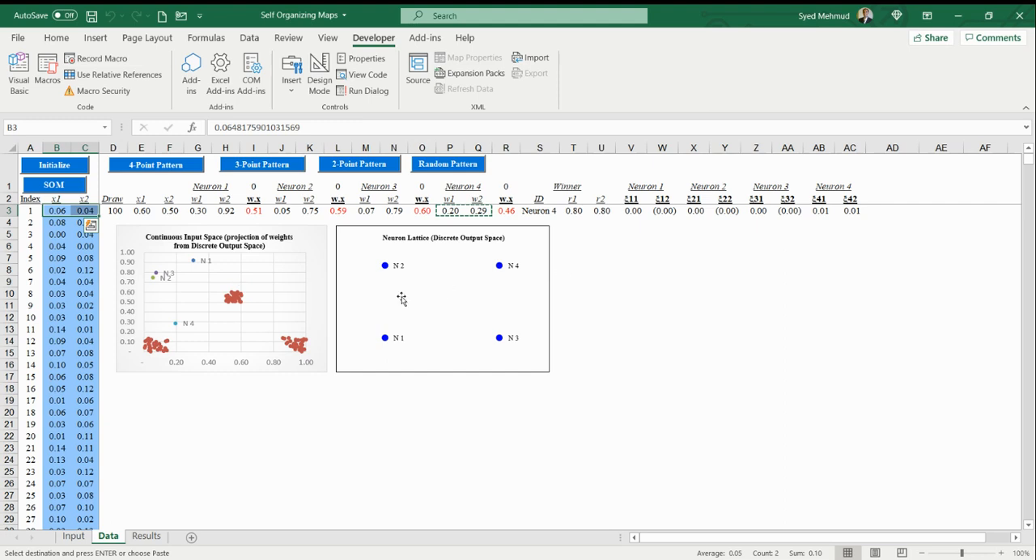
mouse_move(346, 292)
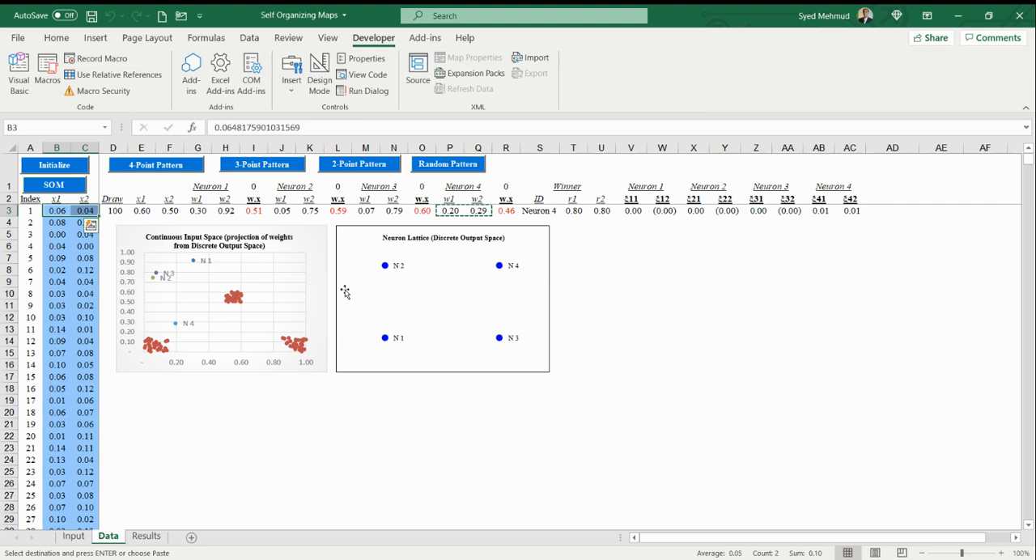
mouse_move(170, 311)
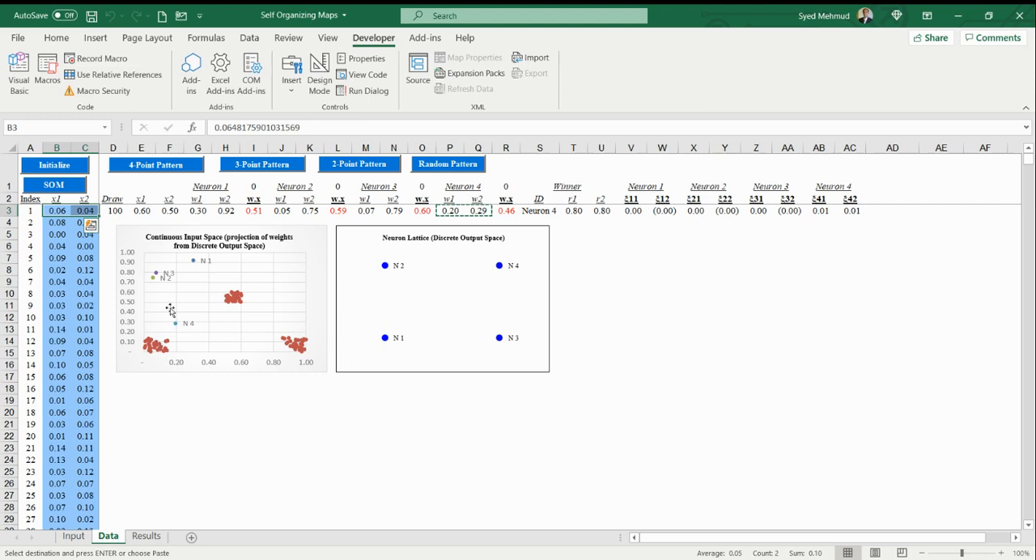
- Draw a training point, inspect the weight-update formula in AA3, and confirm draw 67 so Neuron 1 wins
left_click(113, 211)
type("1")
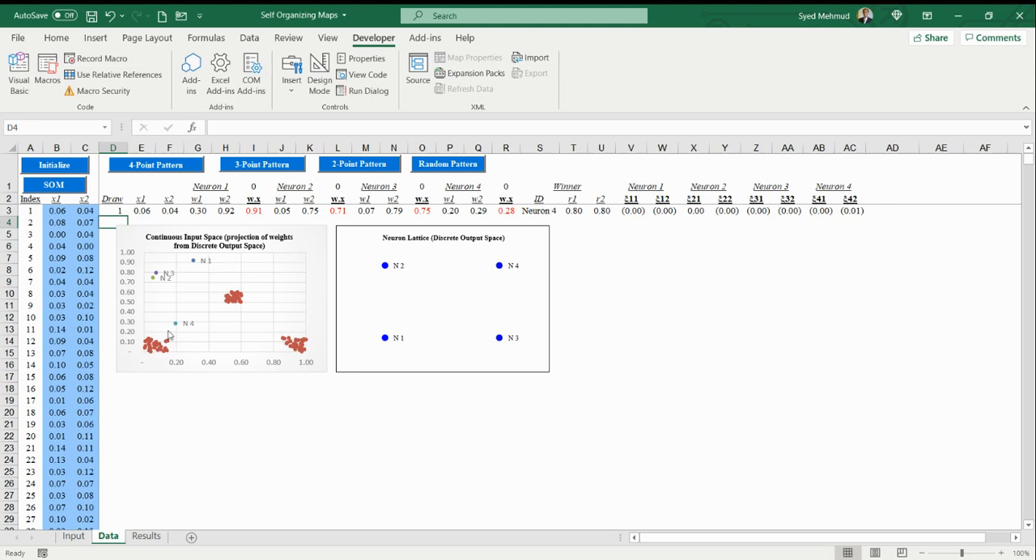
mouse_move(187, 329)
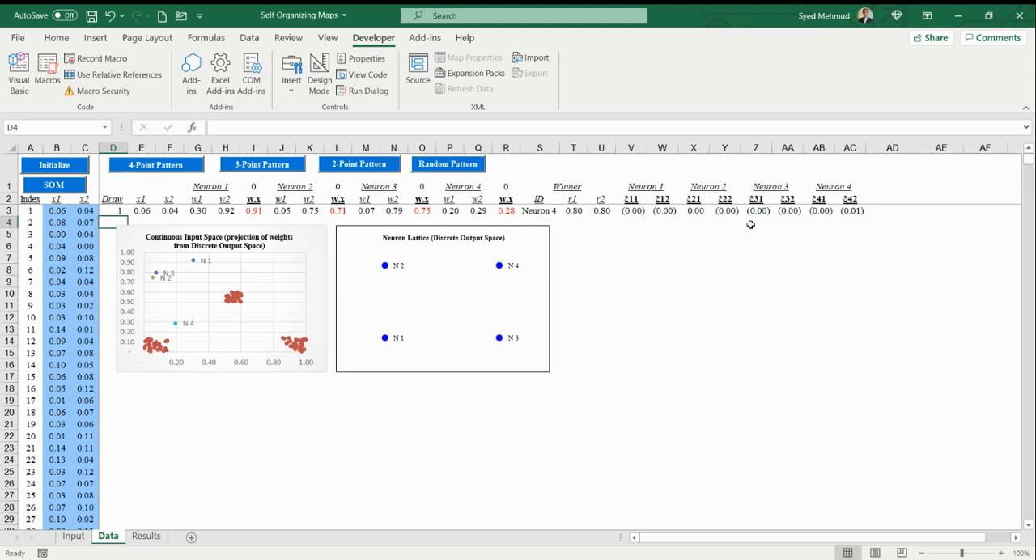
left_click(820, 211)
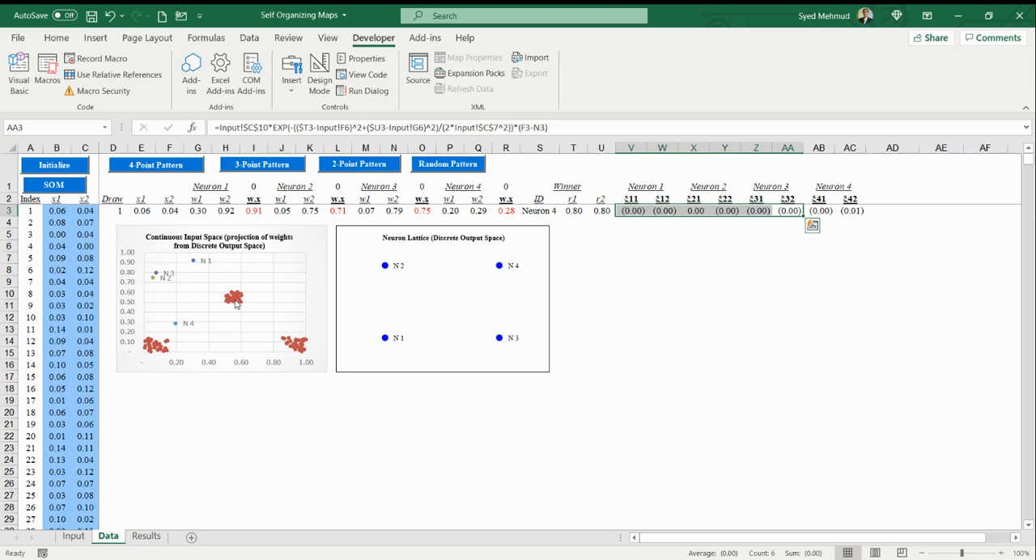
mouse_move(240, 301)
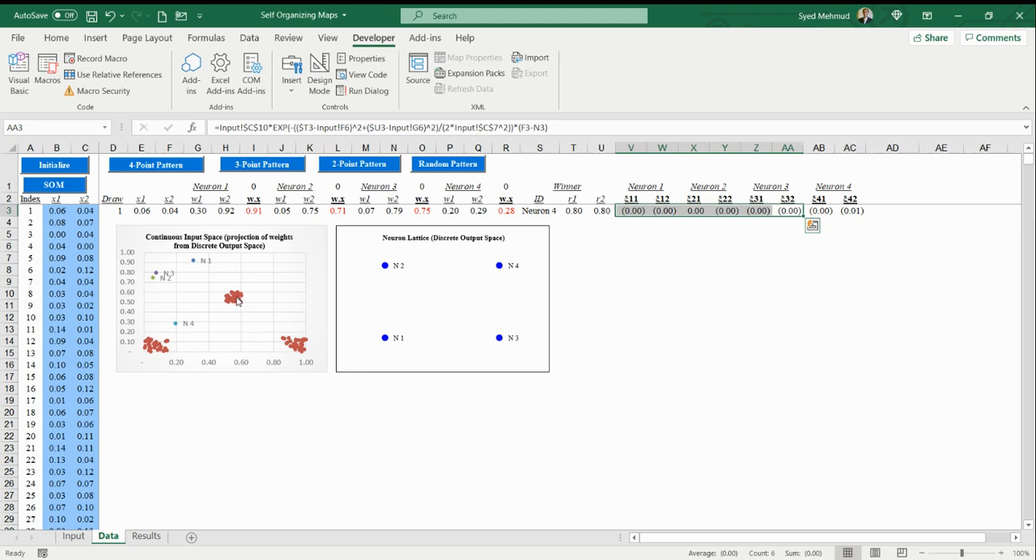
mouse_move(194, 266)
type("67")
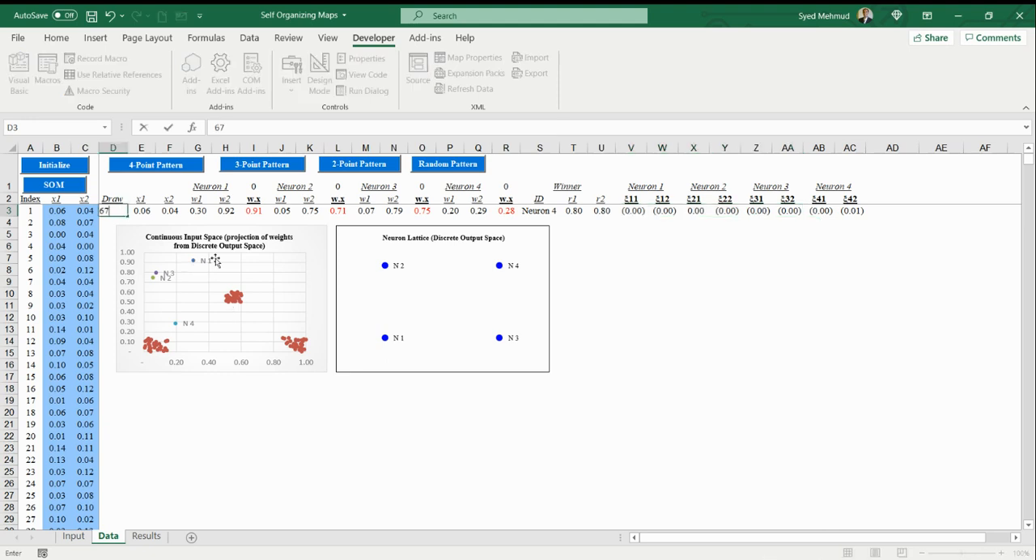
key("Return")
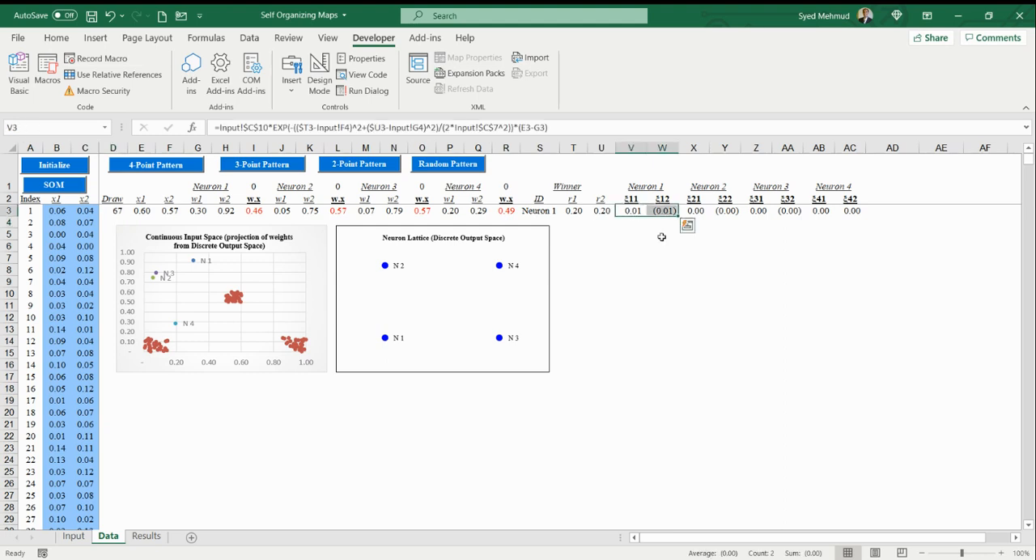
mouse_move(664, 282)
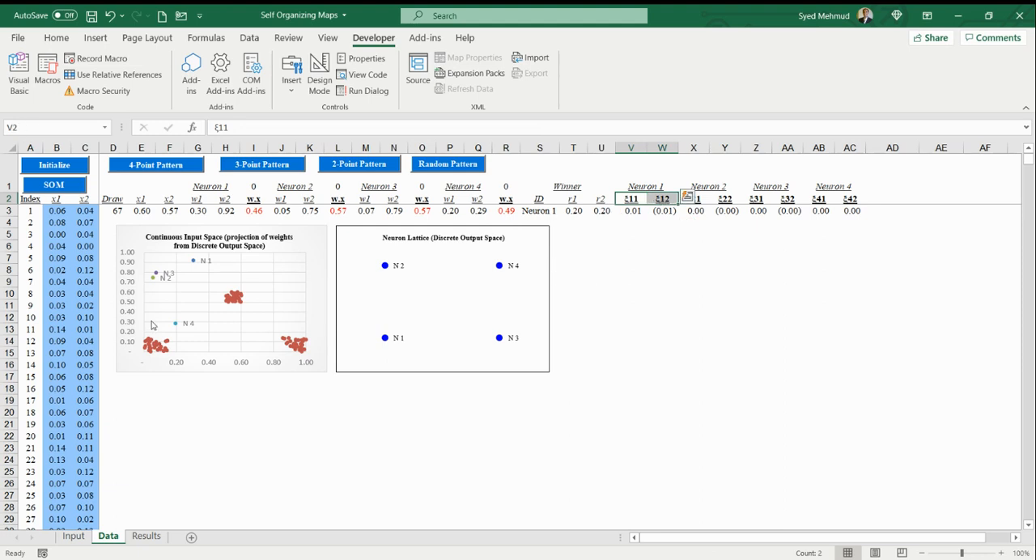
mouse_move(223, 292)
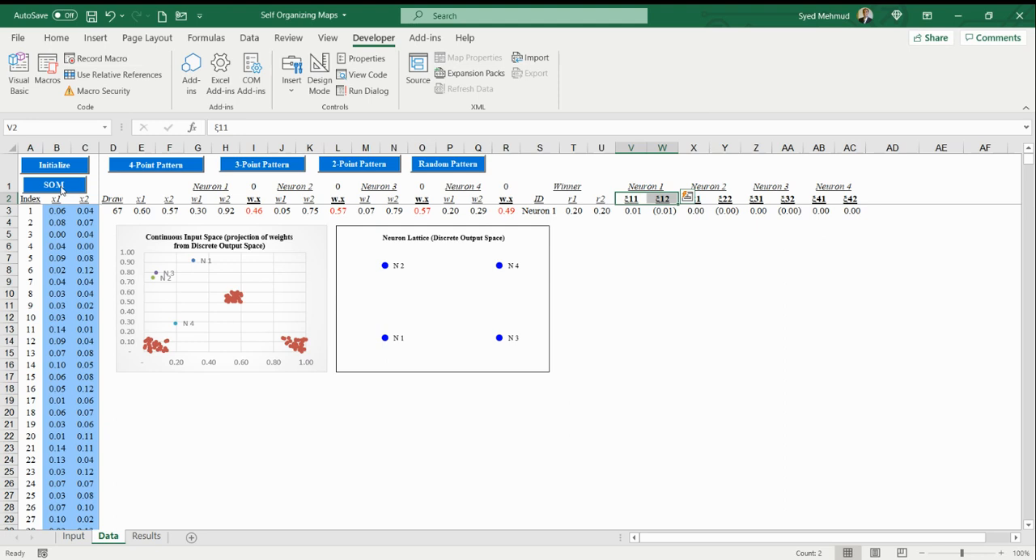
- Run SOM training on the 3 Point Pattern until the 'failed to converge' message appears
left_click(55, 185)
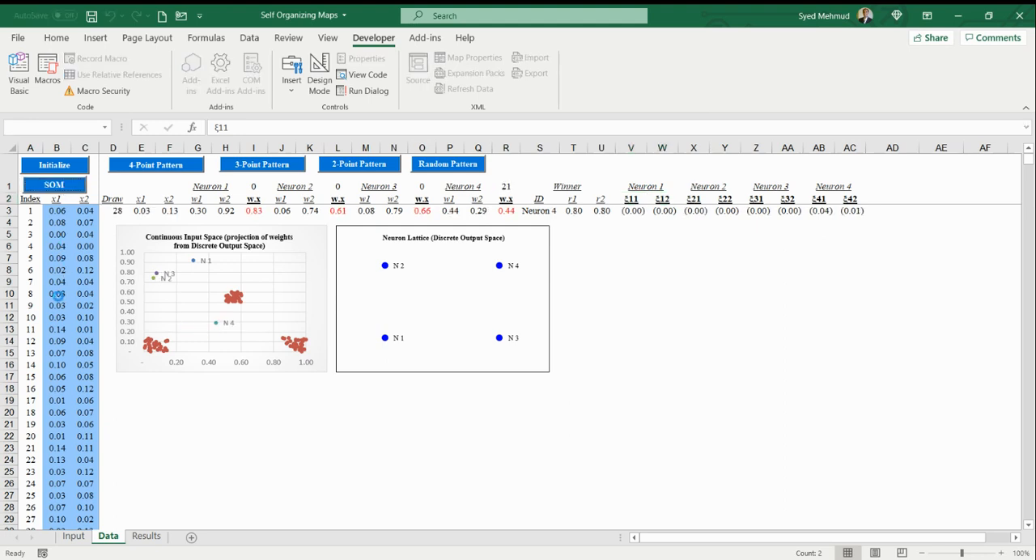
left_click(55, 185)
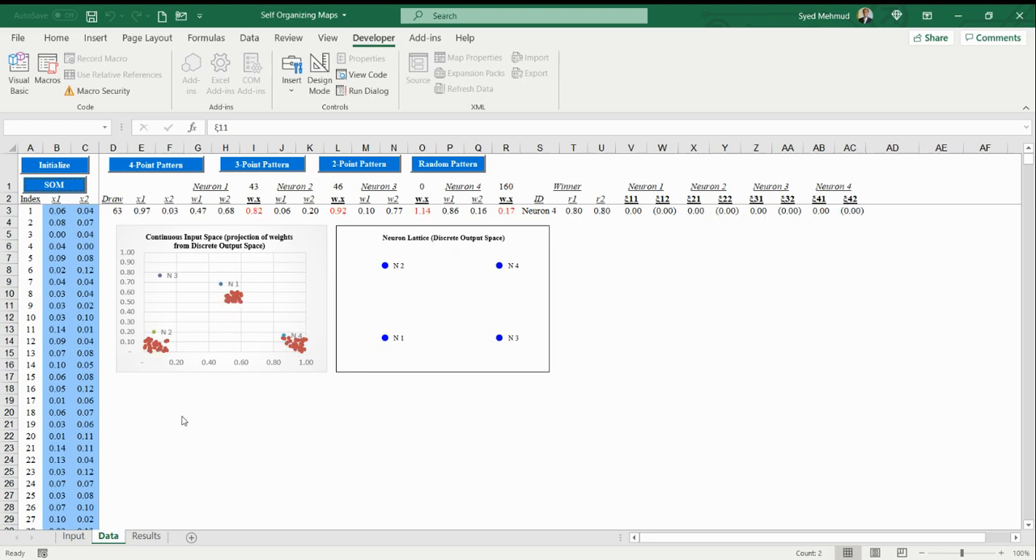
left_click(53, 185)
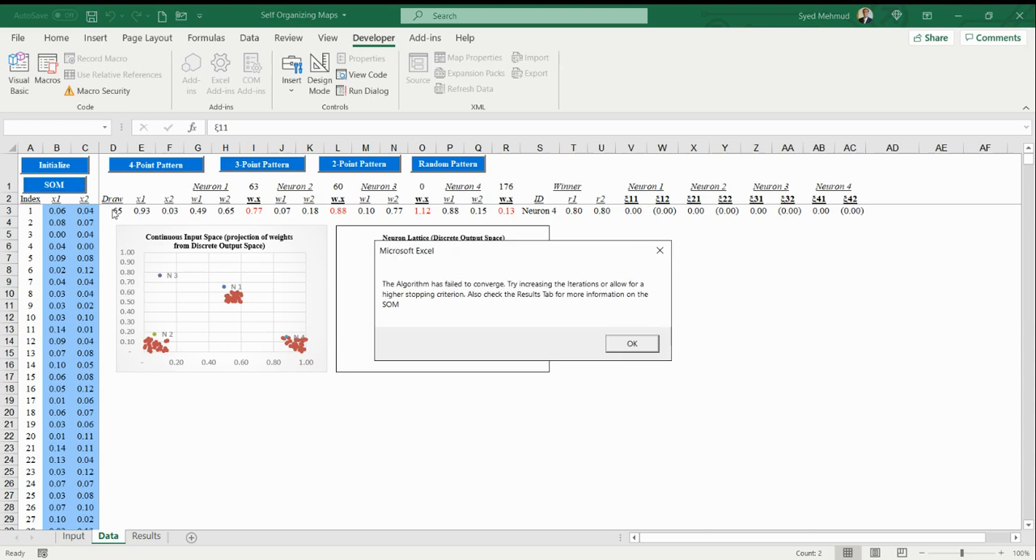
mouse_move(641, 359)
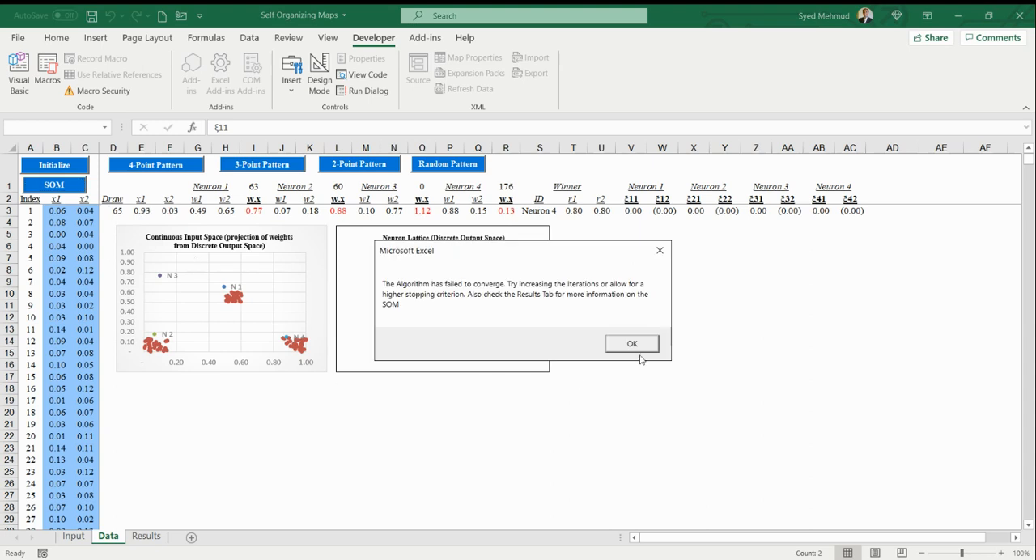
mouse_move(641, 356)
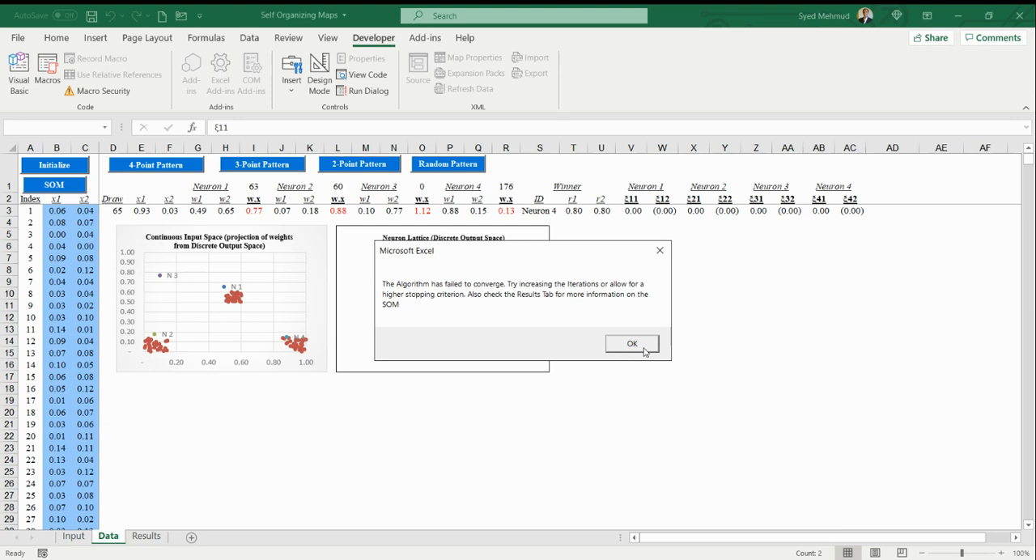
- Dismiss the warning and enter an initial learning rate of 0.5 in C9 on the Input sheet
left_click(631, 344)
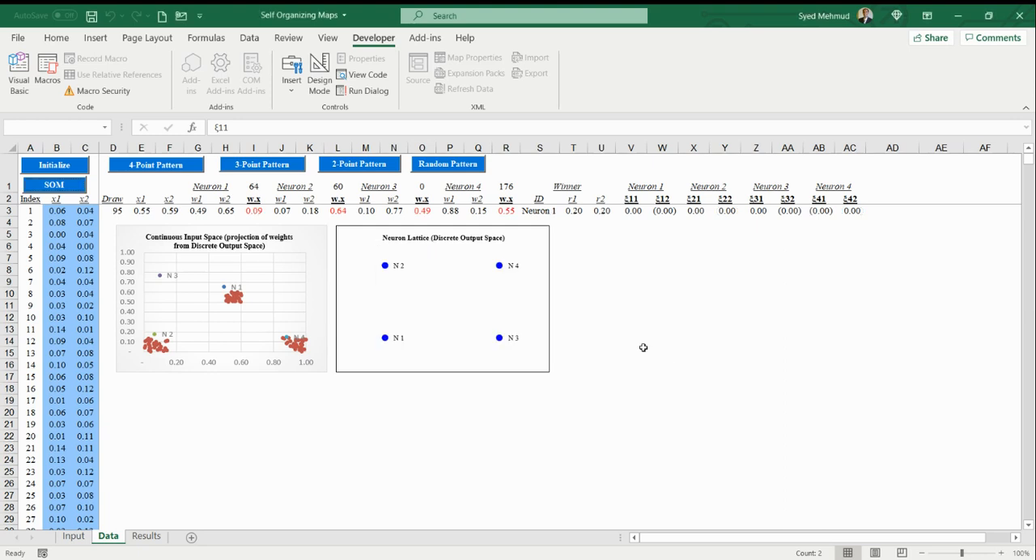
mouse_move(178, 324)
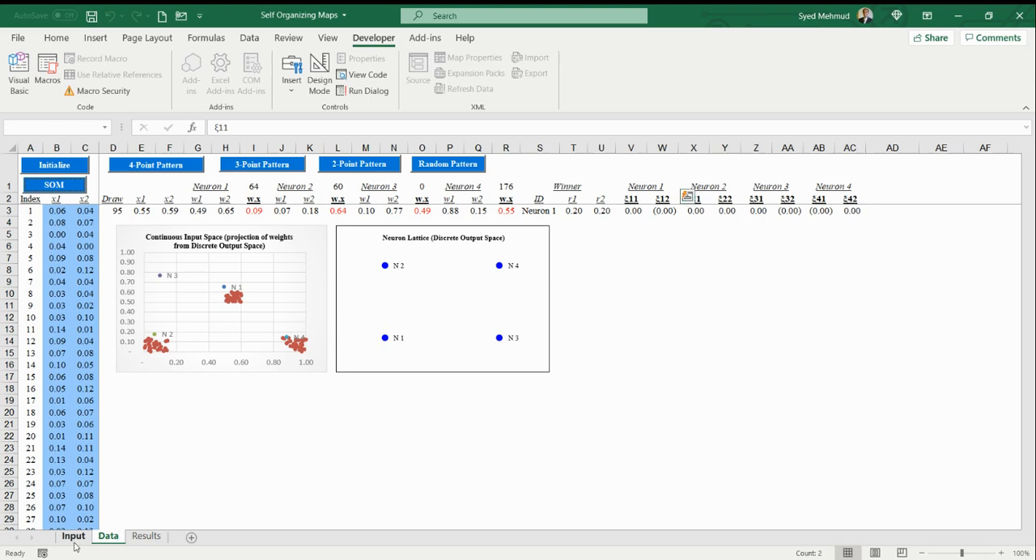
left_click(72, 537)
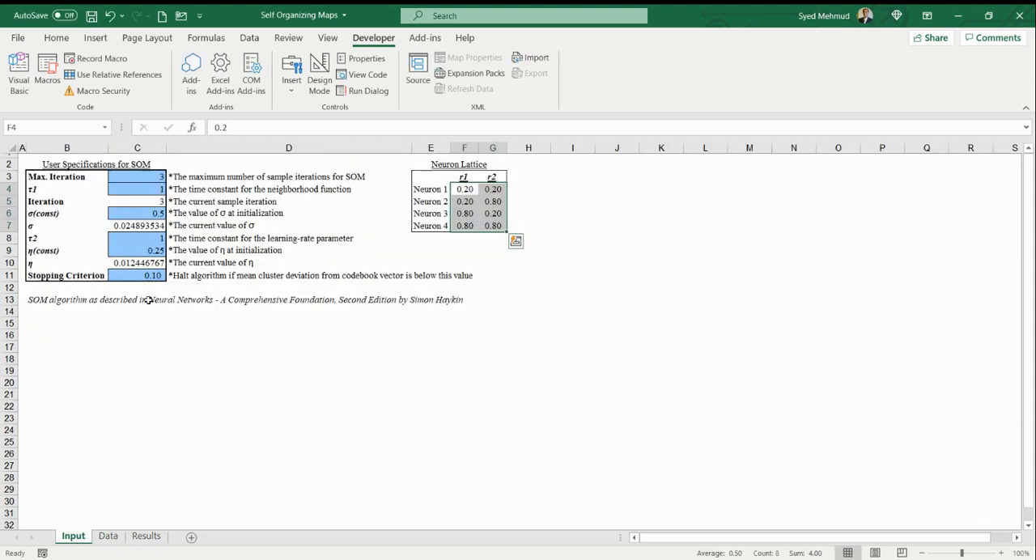
left_click(136, 249)
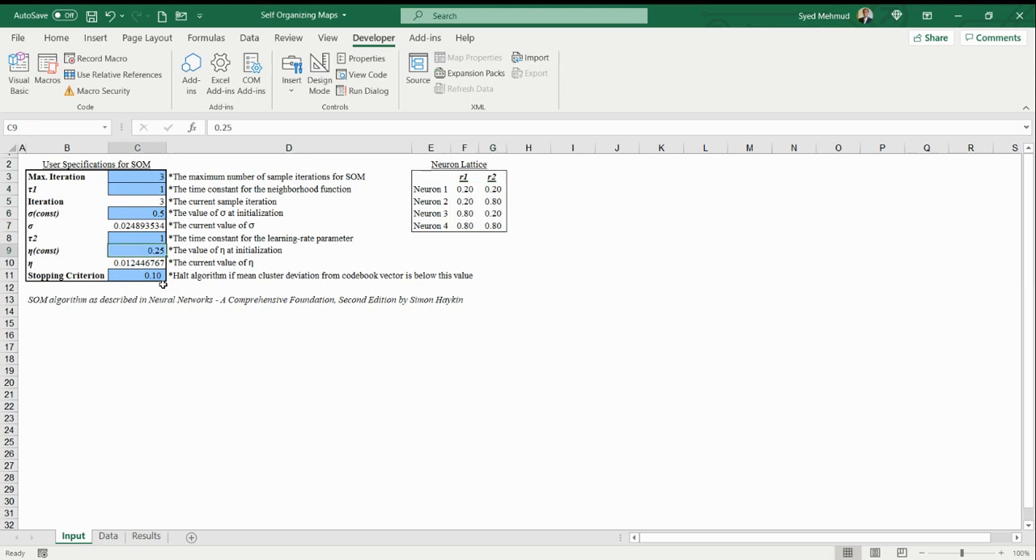
left_click(136, 262)
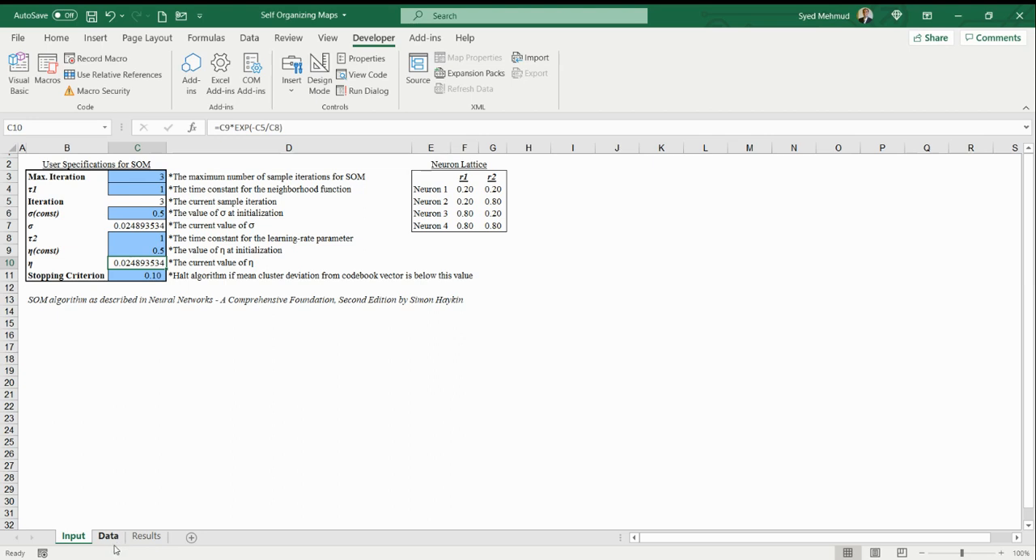
- Back on the Data sheet, run SOM to cluster with 3 neurons in 2 iterations and dismiss the result
left_click(107, 536)
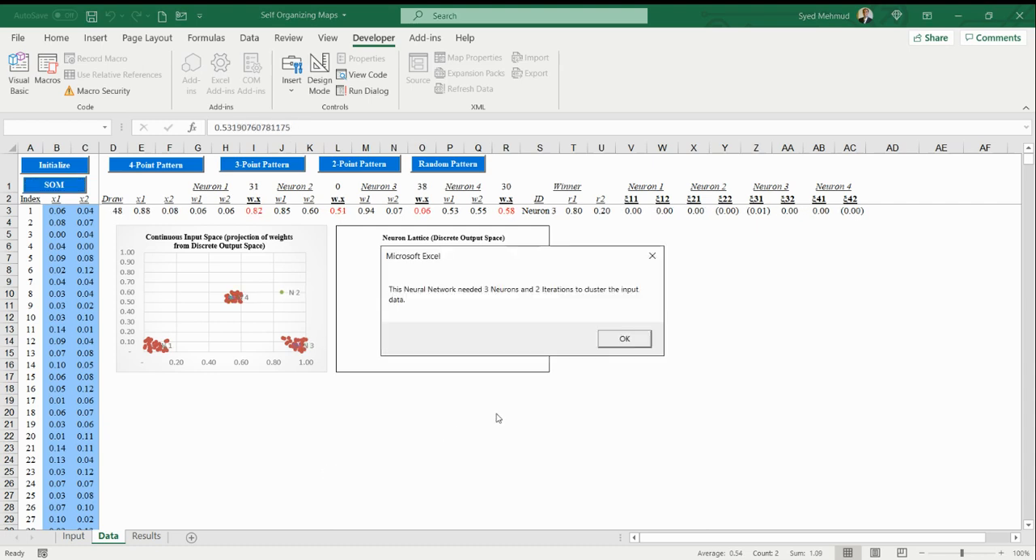
mouse_move(567, 355)
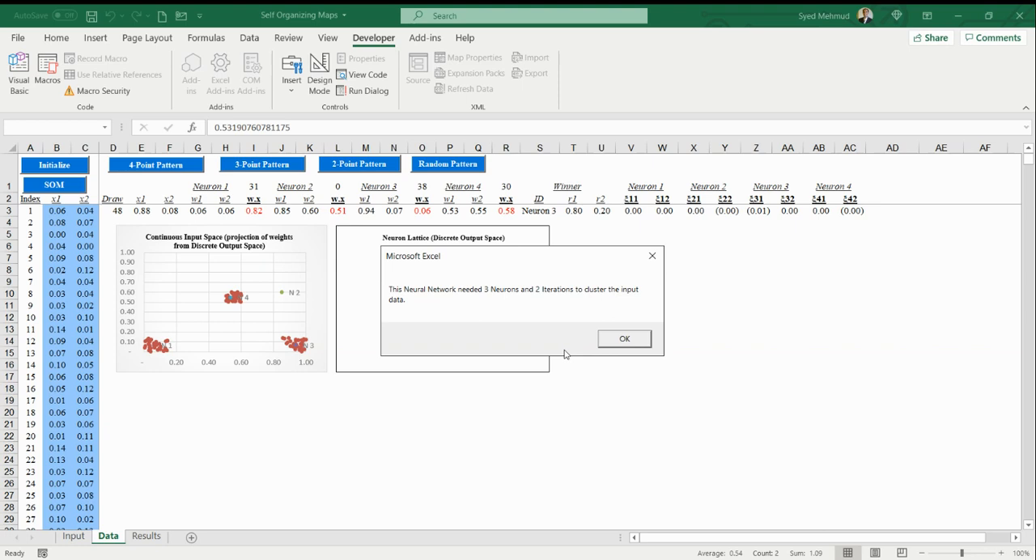
left_click(625, 338)
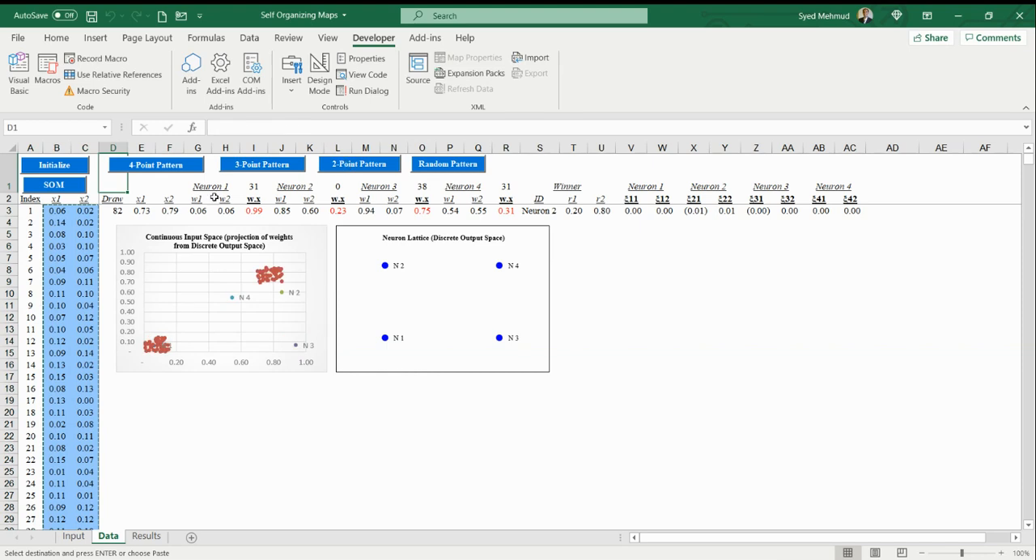
- Run SOM on the 2 Point Pattern, reaching 2 neurons in 2 iterations, and dismiss the result
left_click(53, 165)
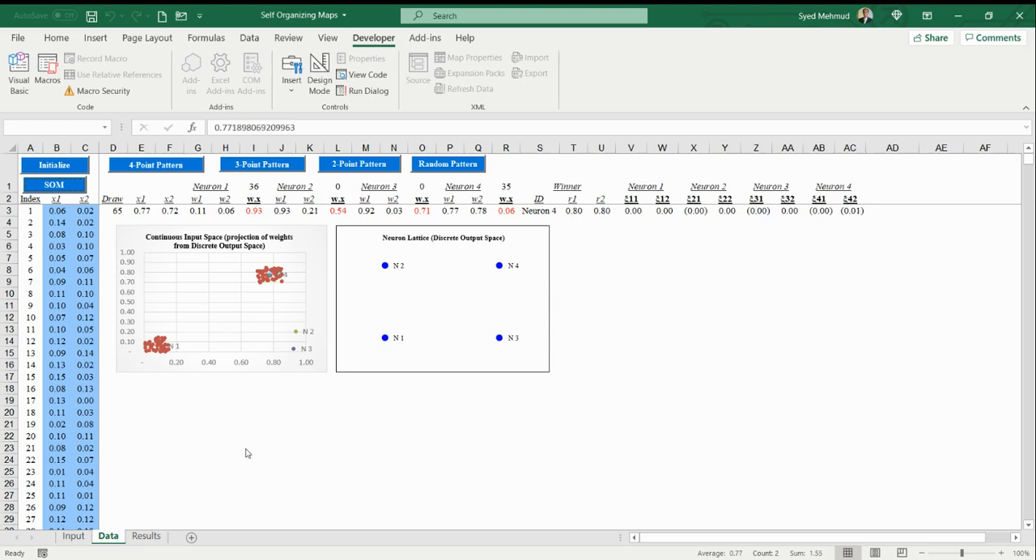
left_click(55, 185)
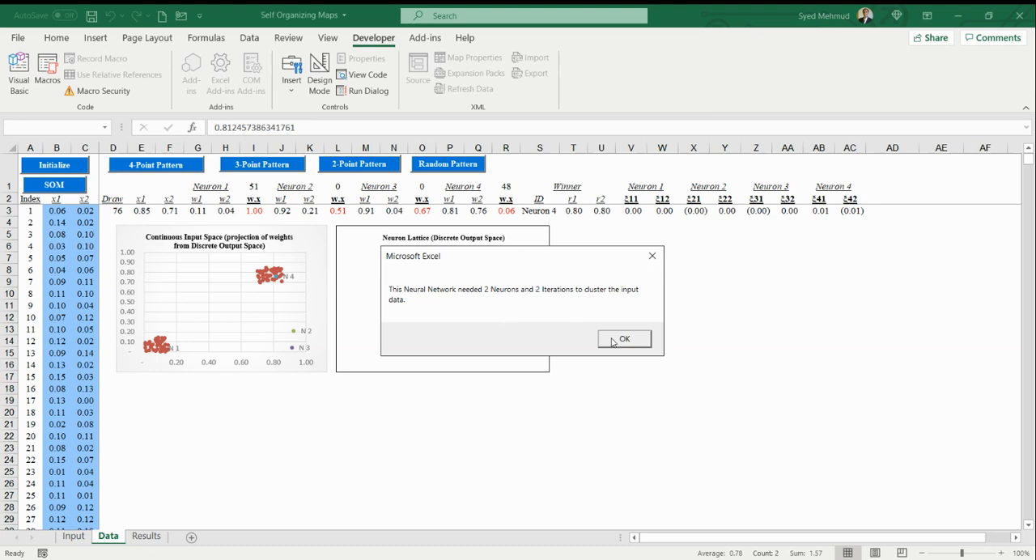
left_click(626, 339)
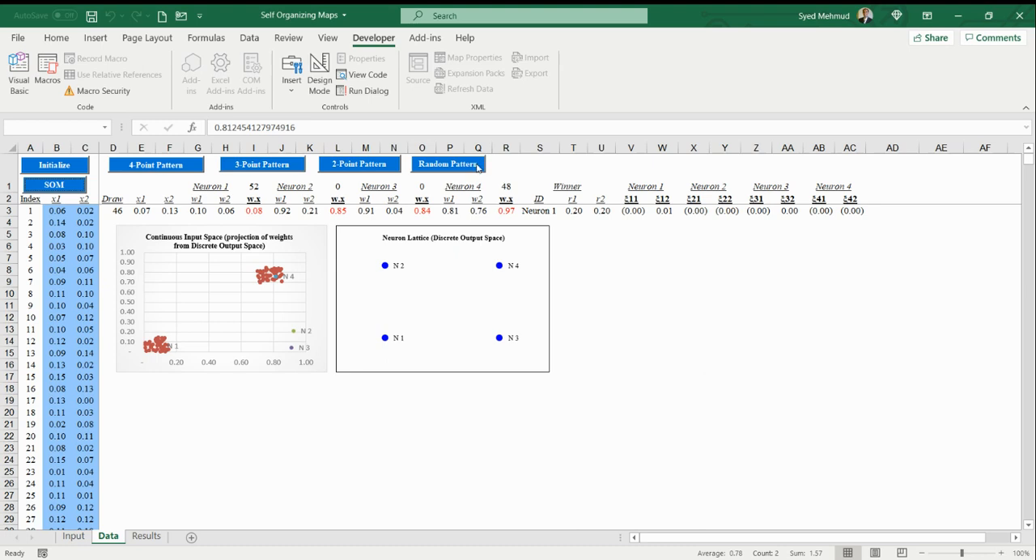
- Load a random scatter then the 4 Point Pattern, and Initialize the neuron weights several times
left_click(447, 164)
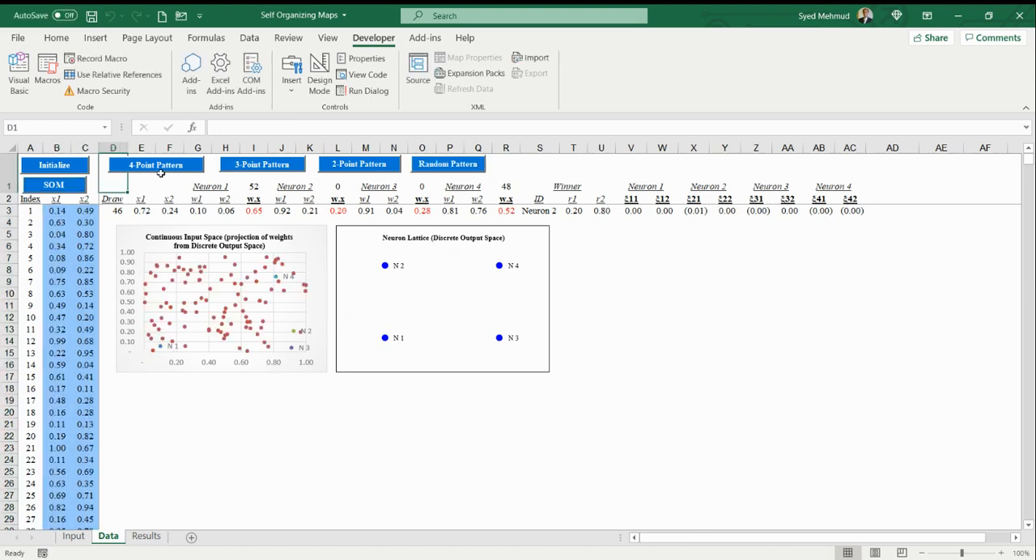
left_click(156, 165)
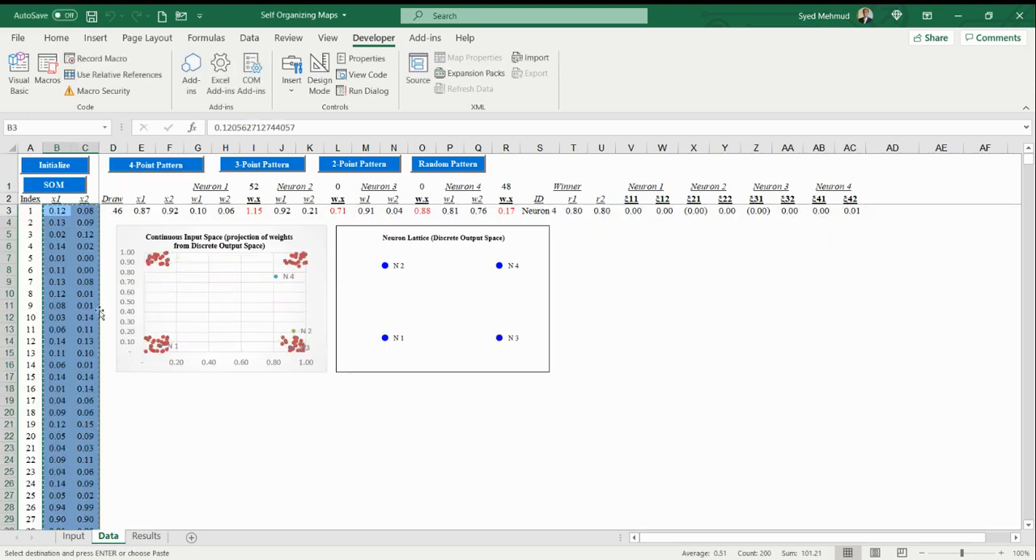
left_click(53, 165)
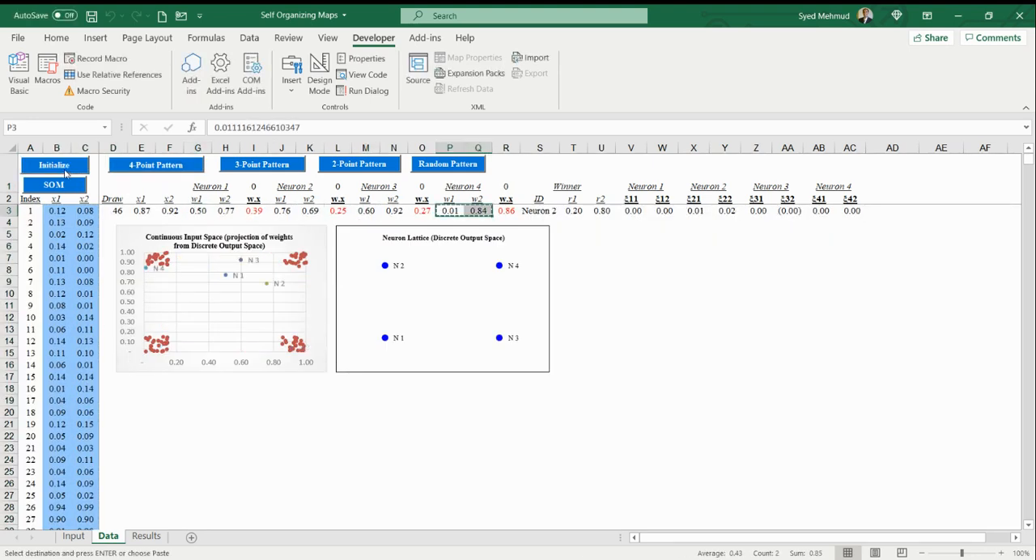
left_click(54, 185)
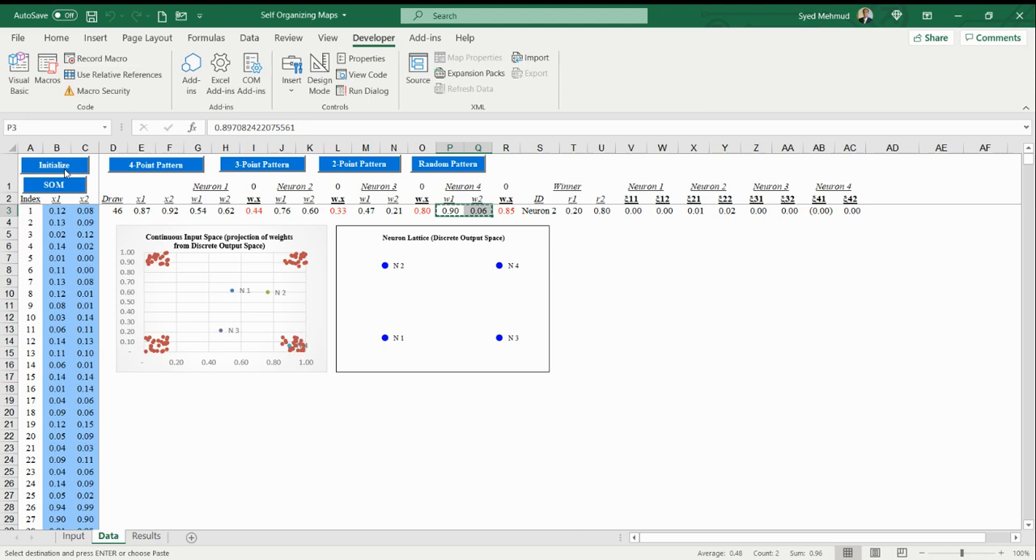
left_click(54, 184)
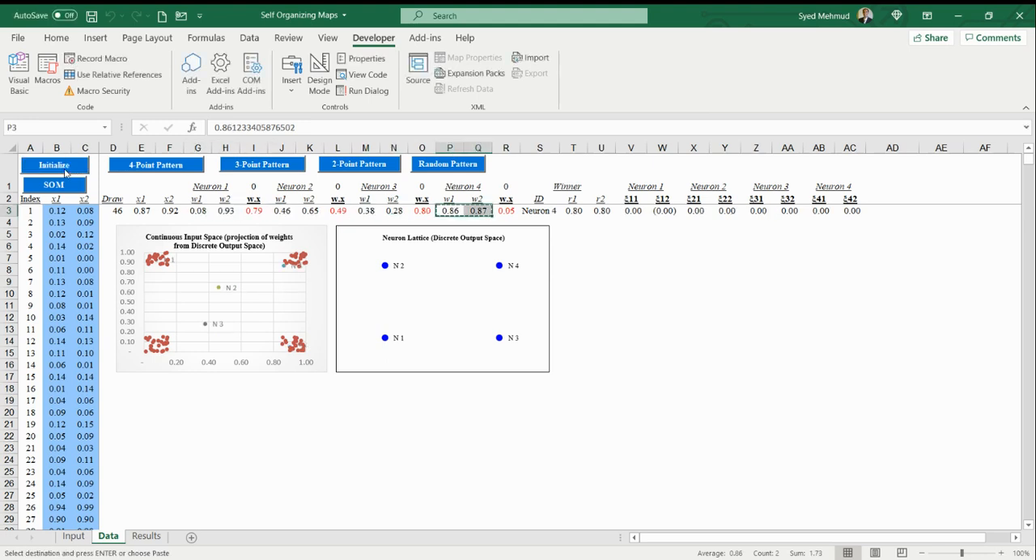
left_click(53, 184)
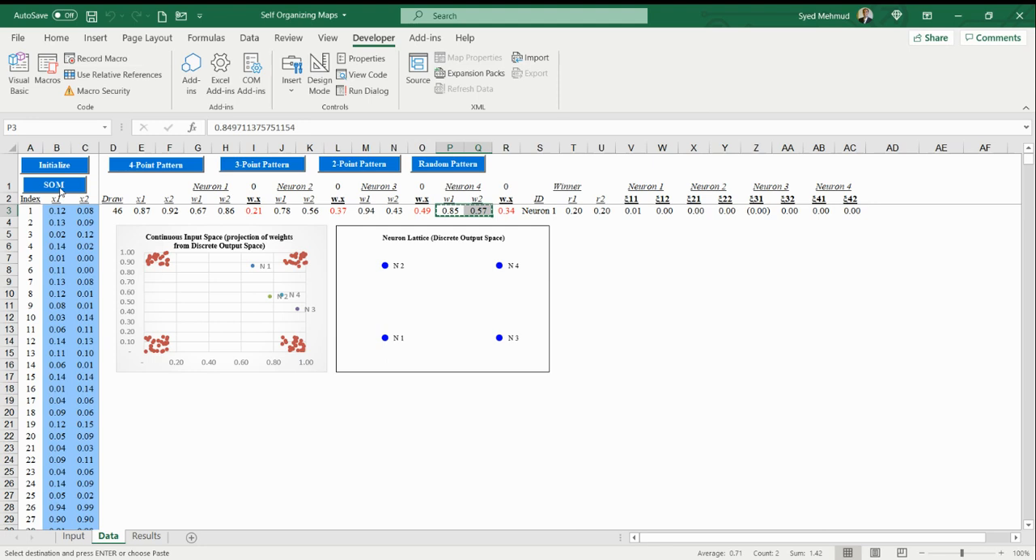
- Run SOM training on the 4-point pattern, clustering with 4 neurons in 2 iterations
left_click(53, 185)
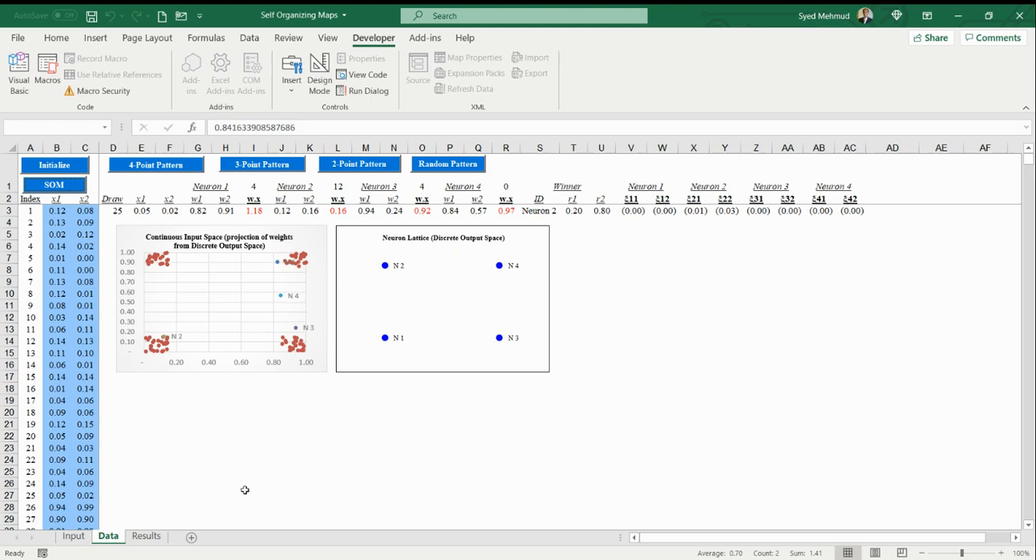
left_click(55, 185)
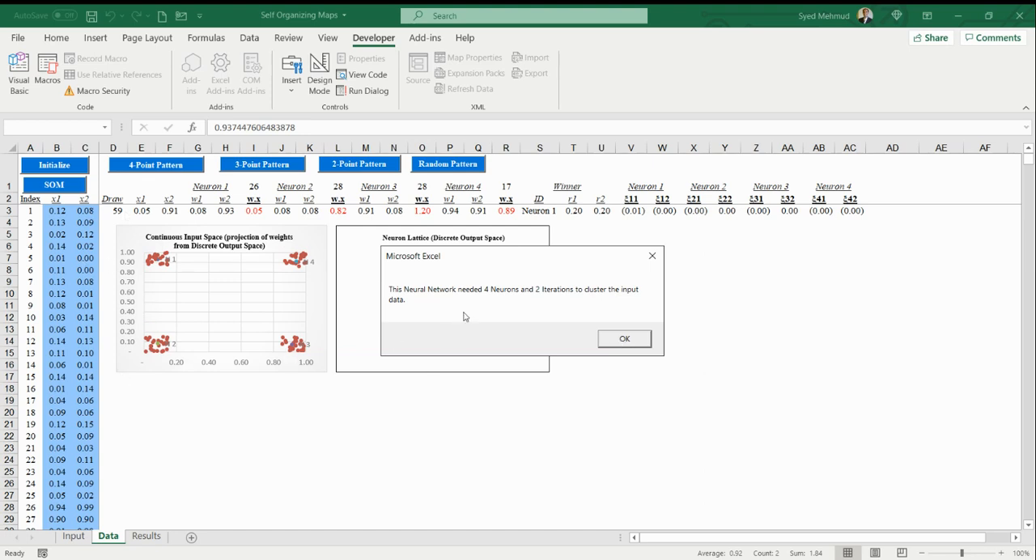
left_click(625, 338)
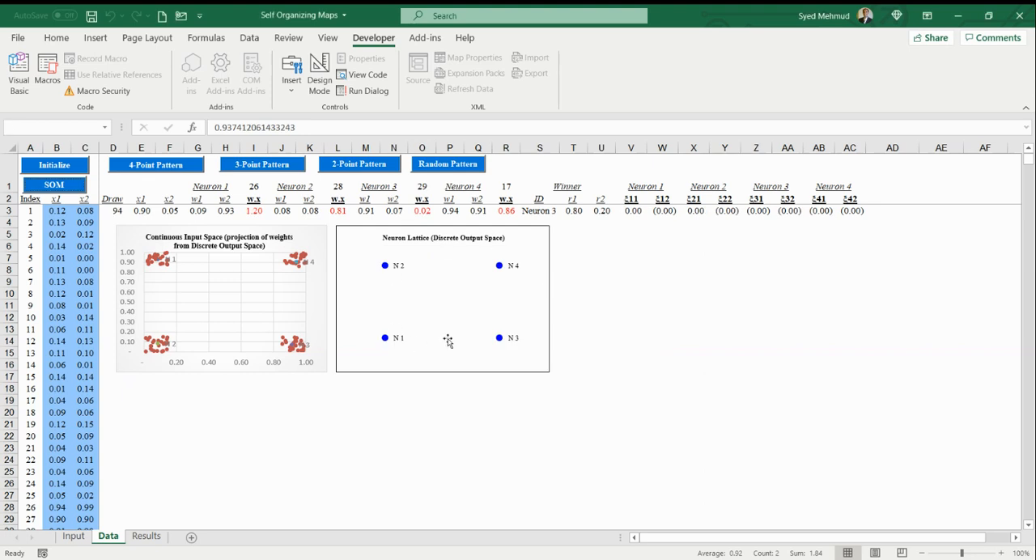
mouse_move(225, 319)
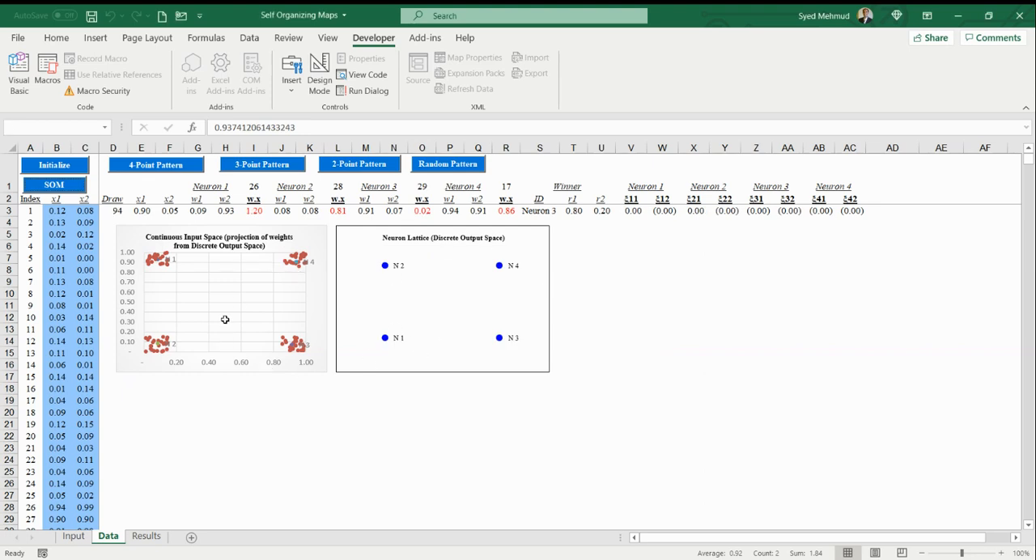
mouse_move(421, 292)
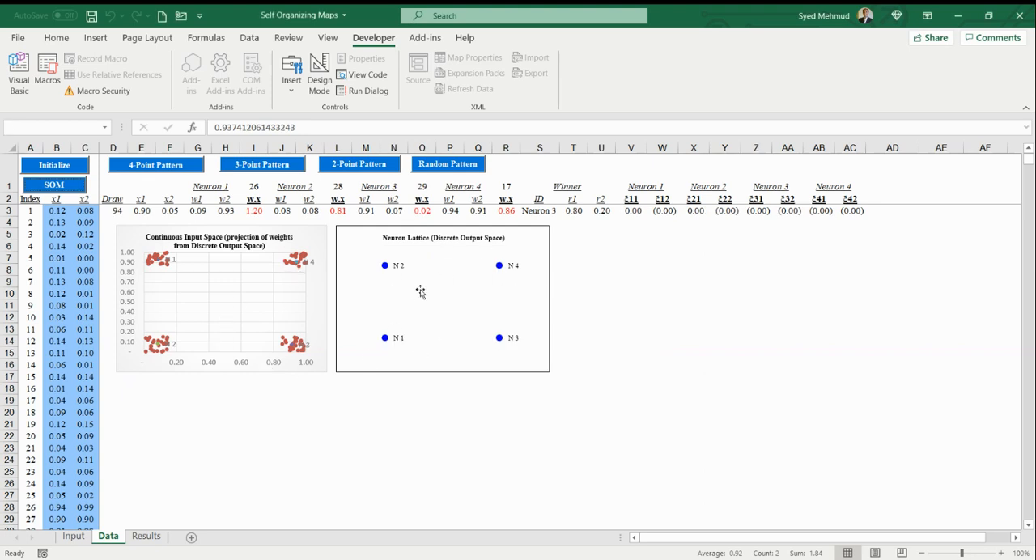
mouse_move(473, 326)
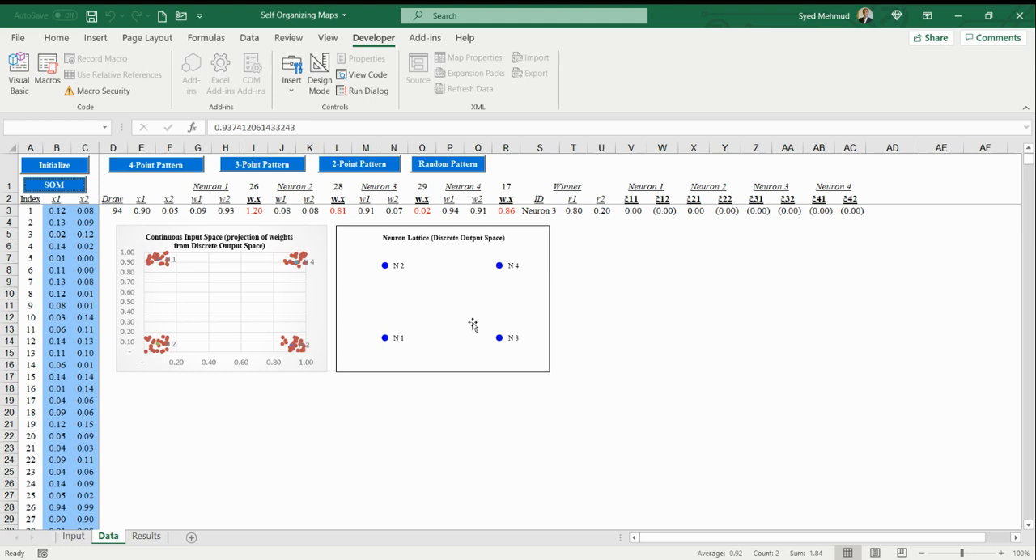
mouse_move(489, 327)
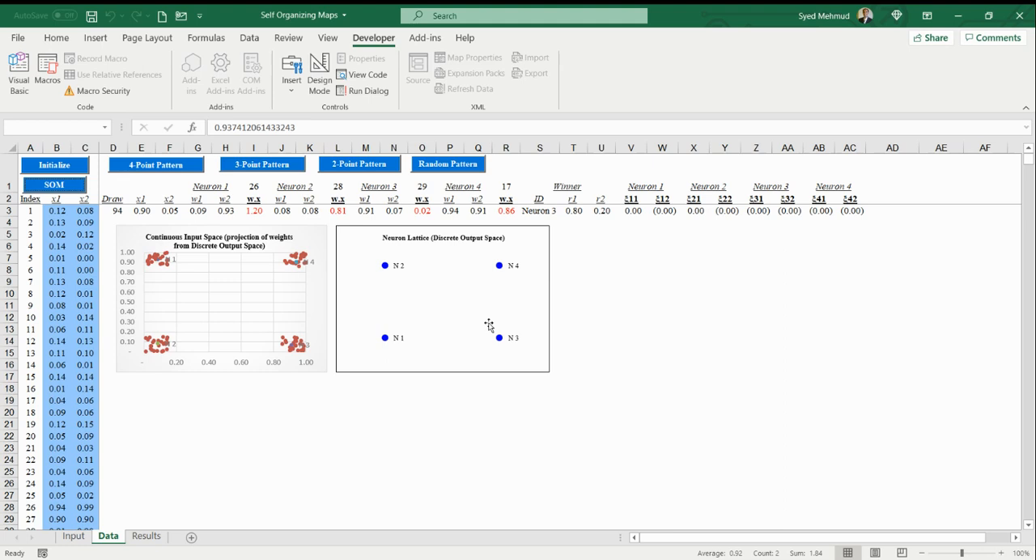
mouse_move(489, 417)
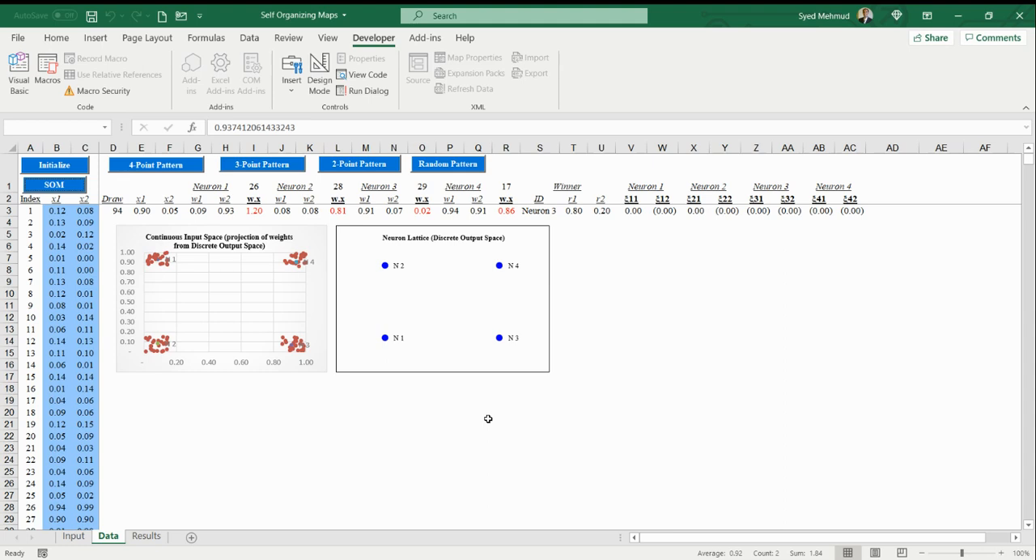
mouse_move(489, 419)
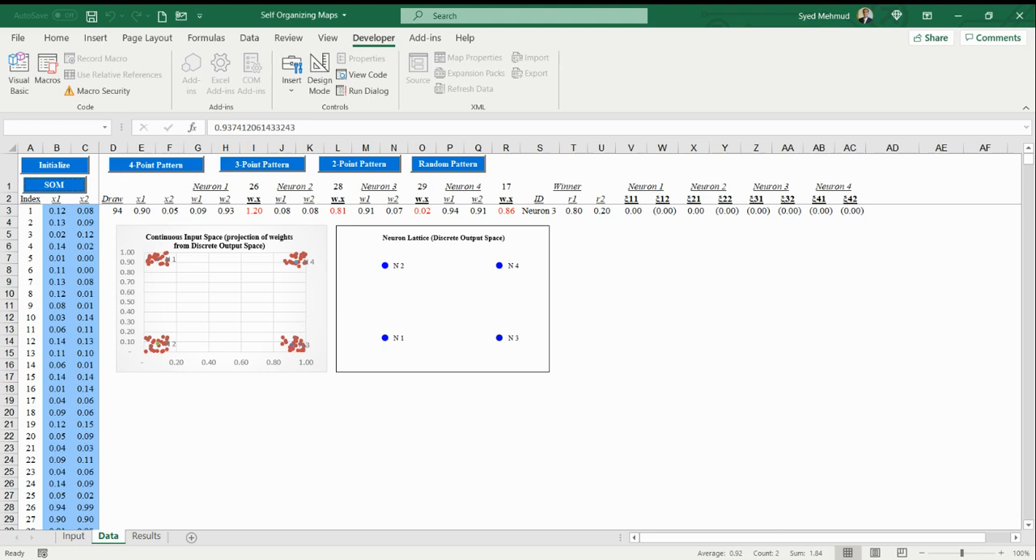